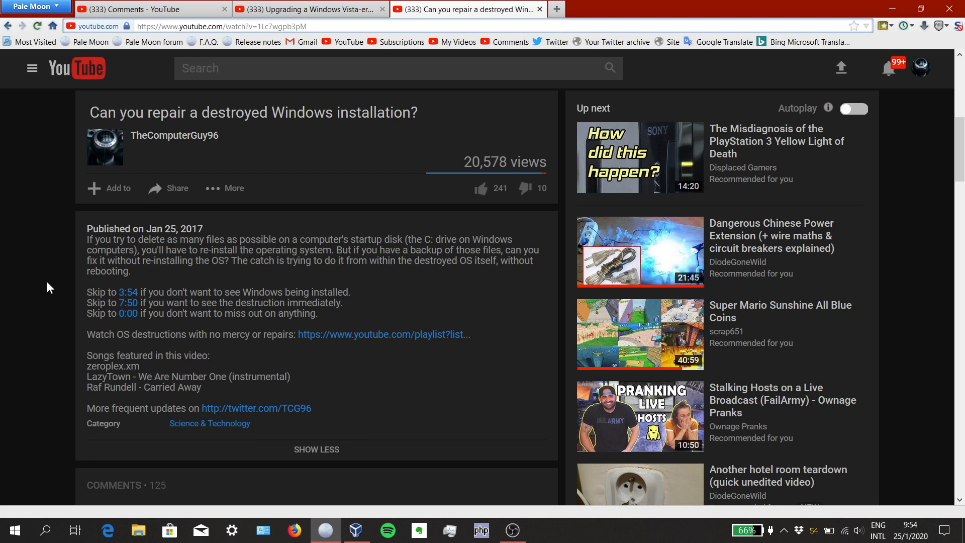
{"action": "mouse_move", "coordinate": [39, 290]}
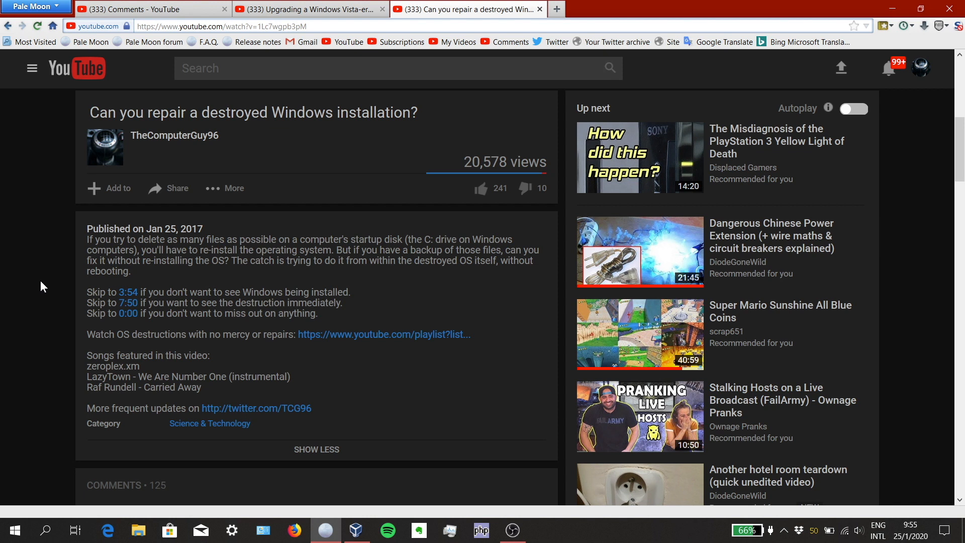
Scroll down the video description toward the comments section
{"action": "scroll", "scroll_direction": "down", "scroll_amount": 3}
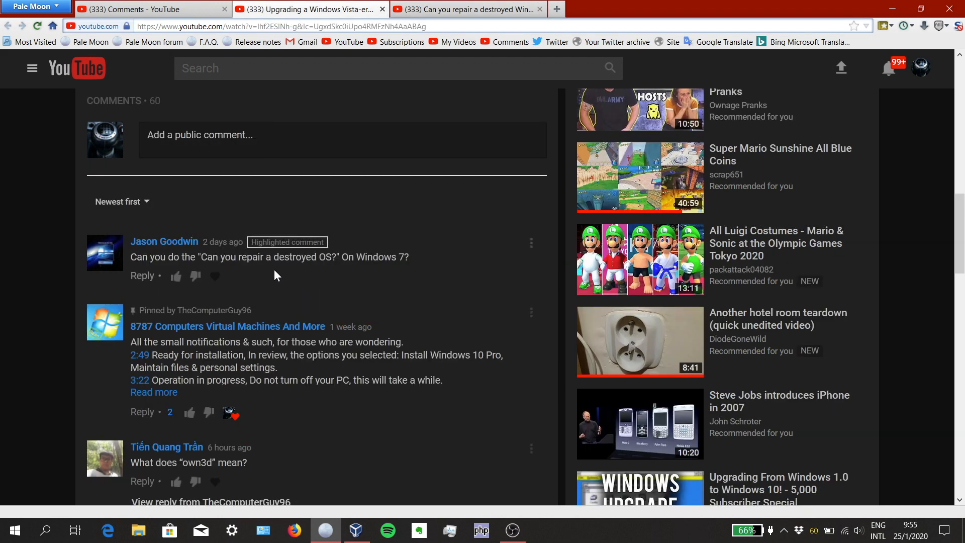
{"action": "mouse_move", "coordinate": [318, 310]}
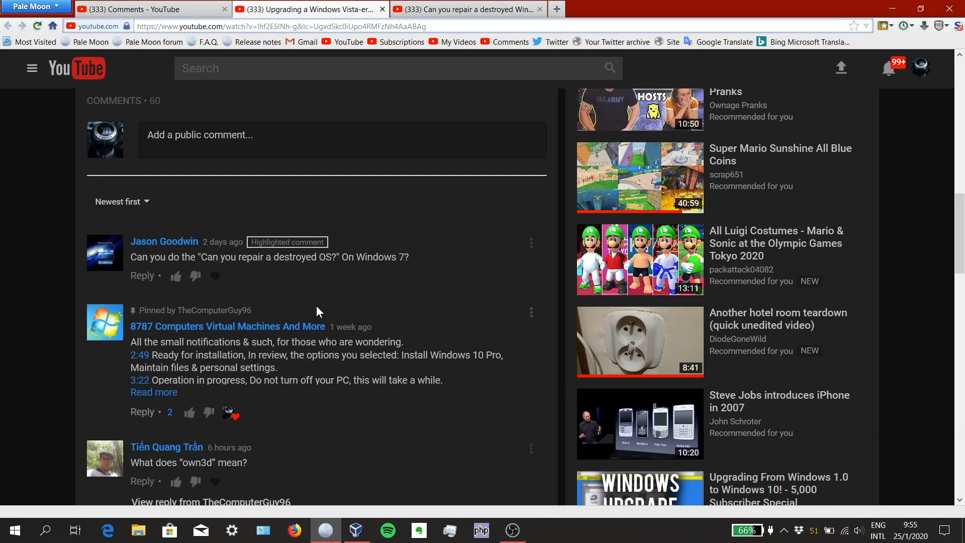
{"action": "mouse_move", "coordinate": [378, 299]}
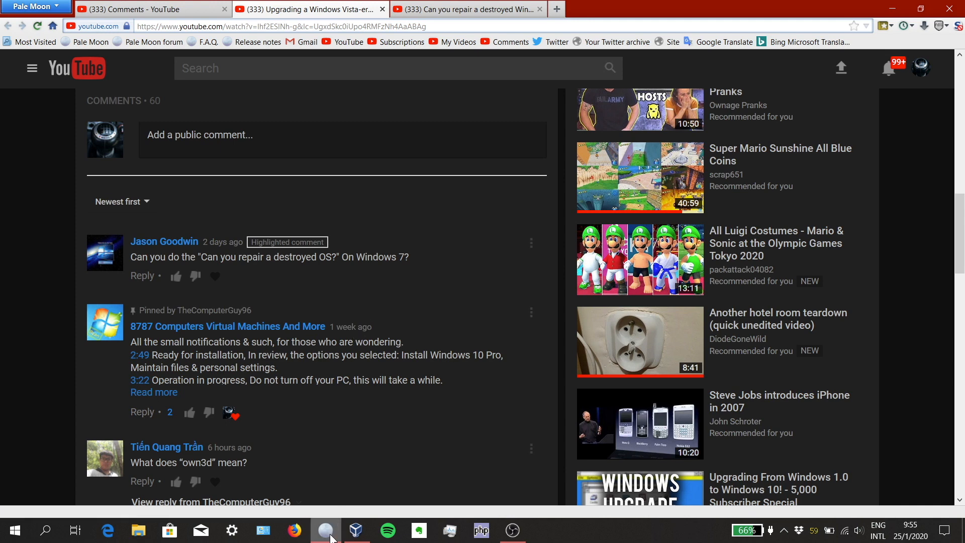
Bring VirtualBox Manager to the front and start the Windows 7 virtual machine
{"action": "left_click", "coordinate": [355, 530]}
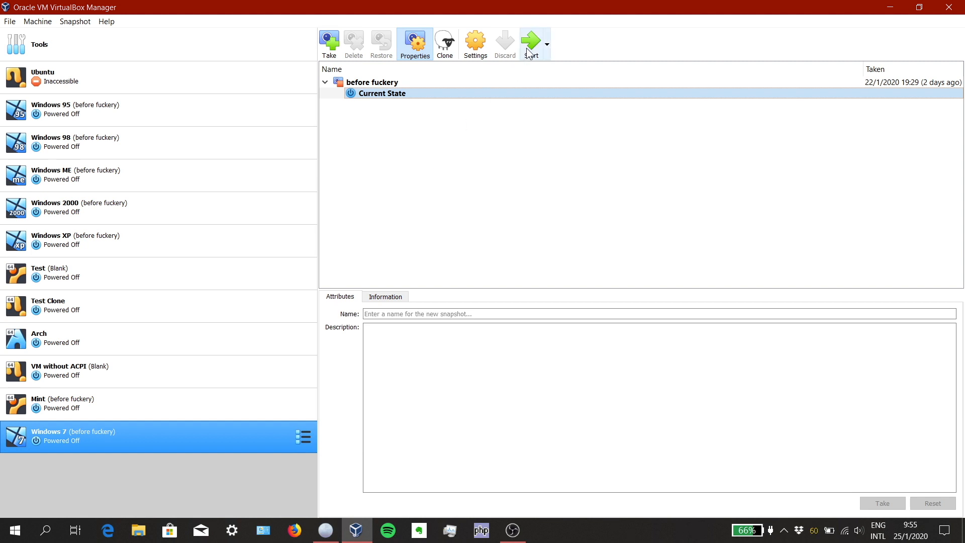
{"action": "left_click", "coordinate": [531, 43]}
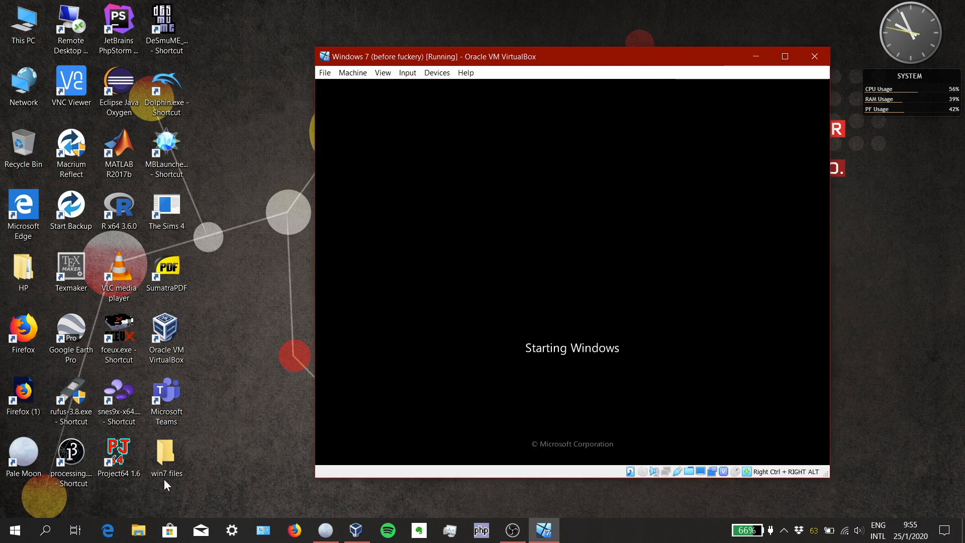
{"action": "mouse_move", "coordinate": [187, 486]}
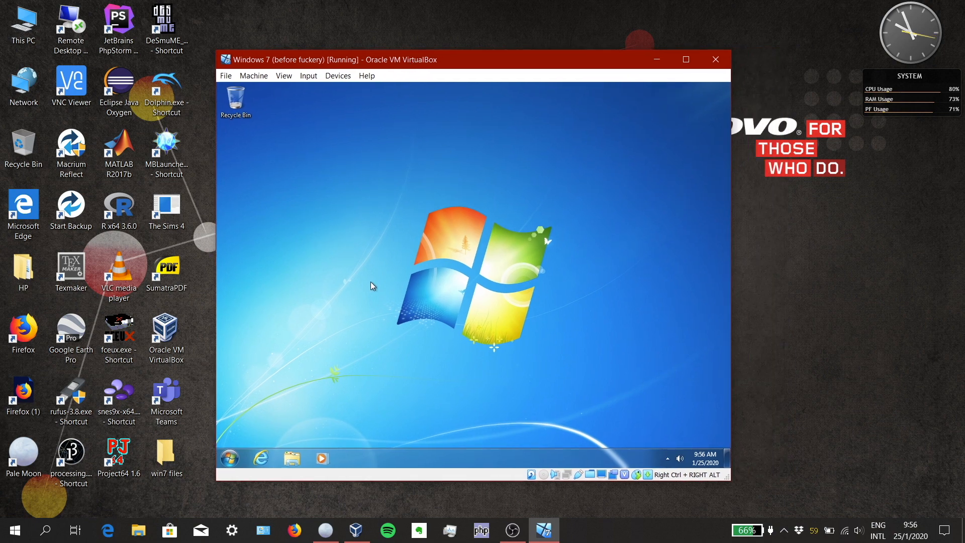
{"action": "mouse_move", "coordinate": [244, 467]}
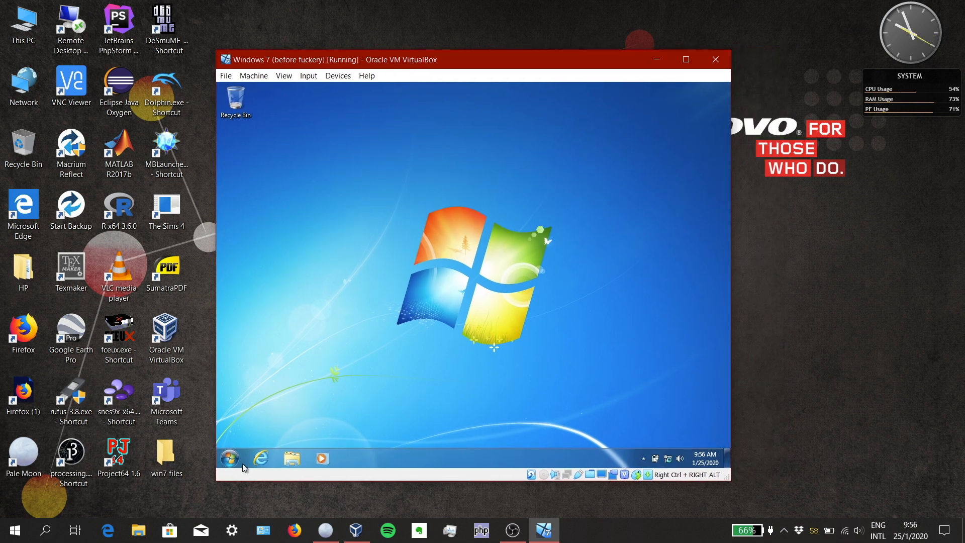
Bring up the Start menu on the booted Windows 7 guest desktop
{"action": "left_click", "coordinate": [229, 458]}
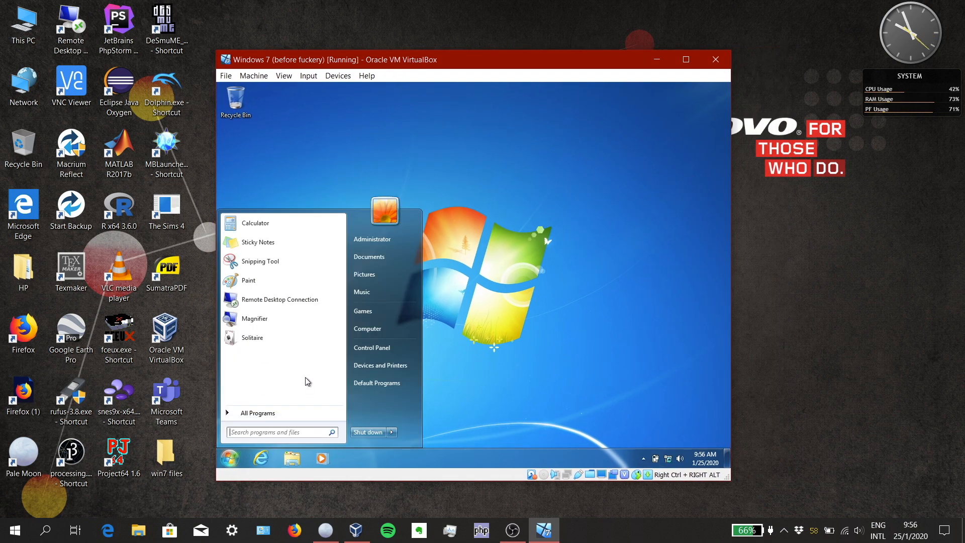
{"action": "mouse_move", "coordinate": [388, 335]}
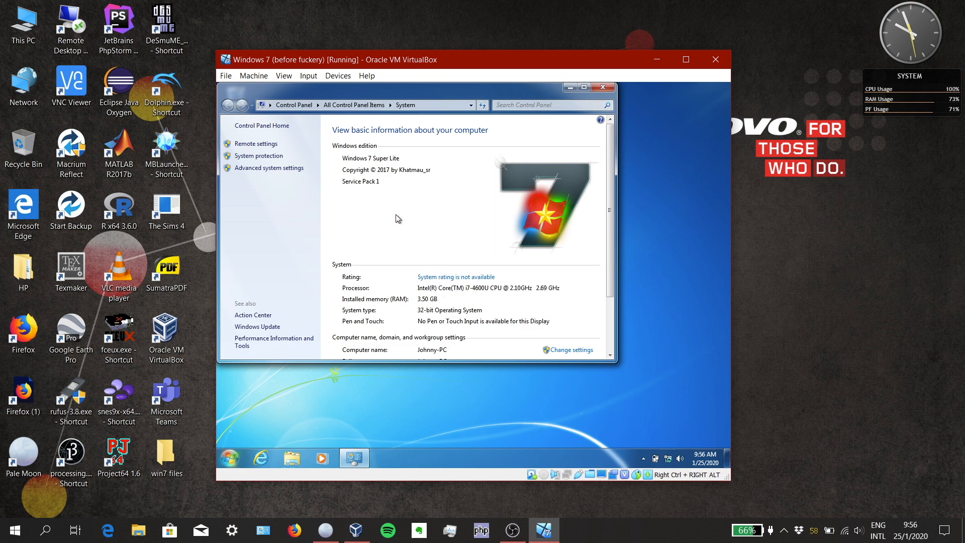
{"action": "mouse_move", "coordinate": [438, 228]}
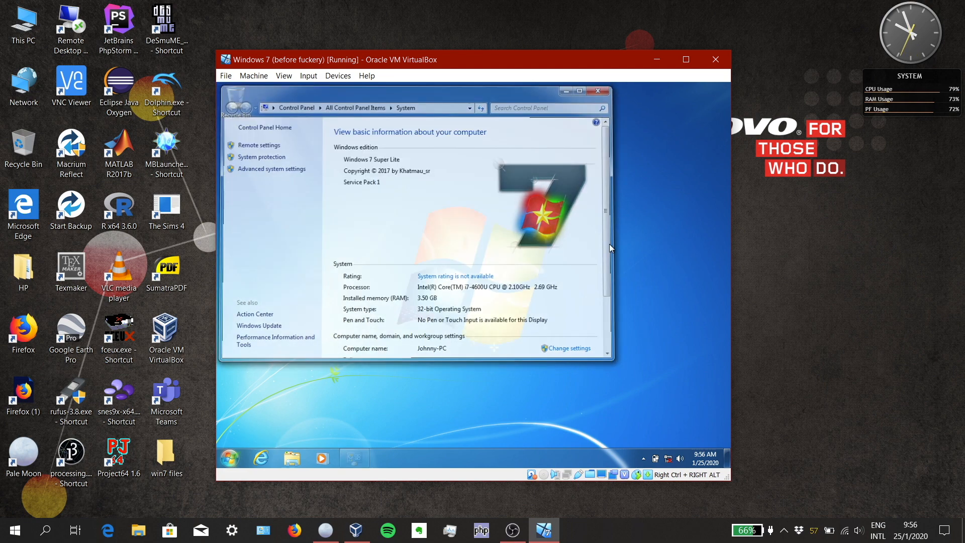
Check the win7 files entry under Shared Folders in the VM settings, then begin shutting the guest down
{"action": "left_click", "coordinate": [596, 91]}
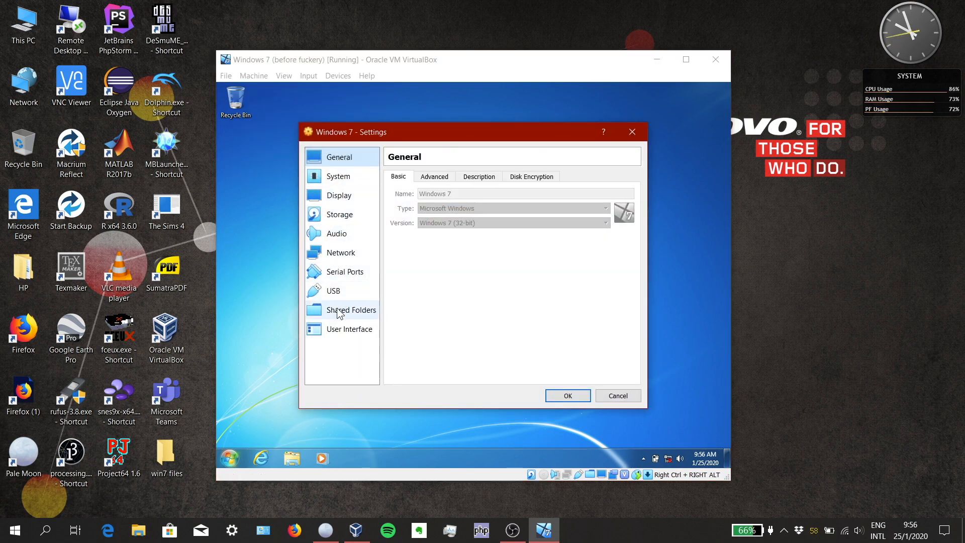
{"action": "left_click", "coordinate": [352, 310]}
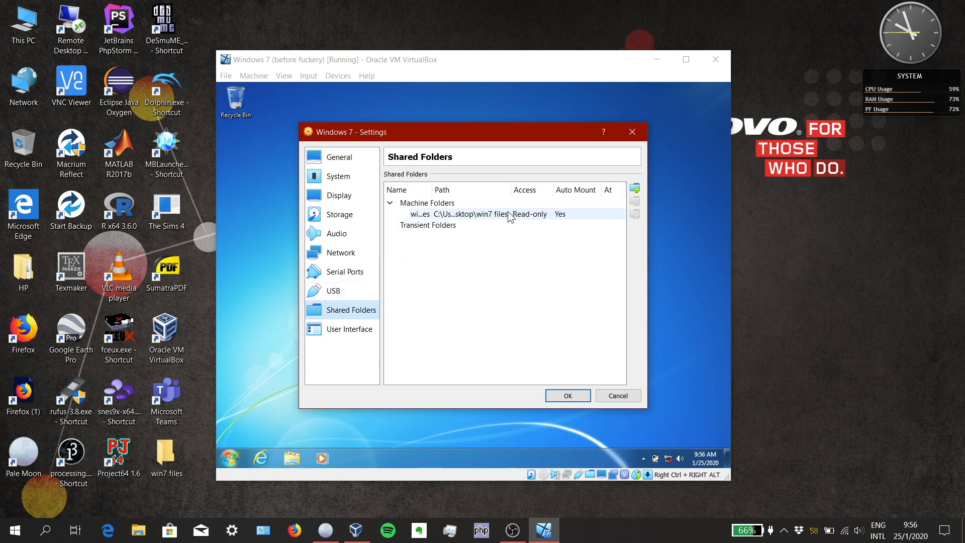
{"action": "left_click", "coordinate": [616, 395]}
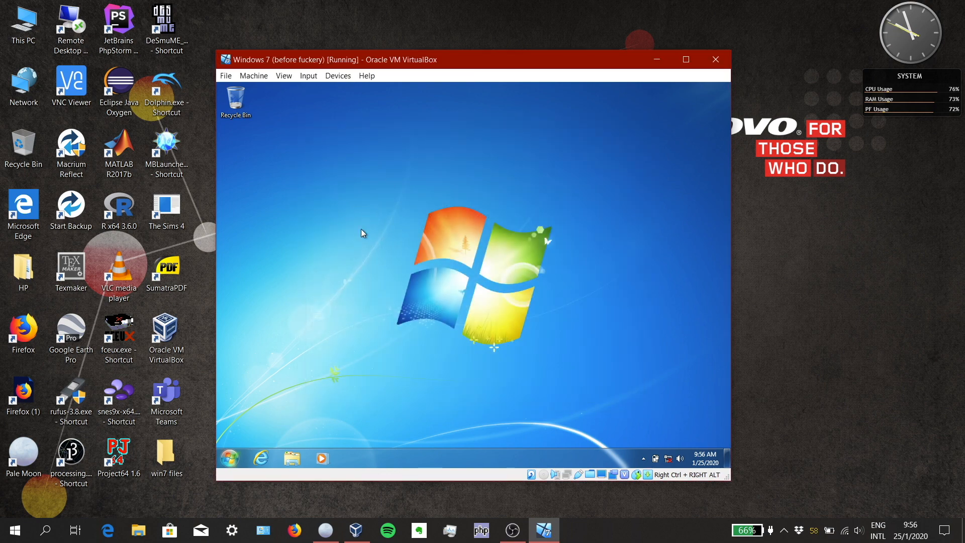
{"action": "left_click", "coordinate": [230, 458]}
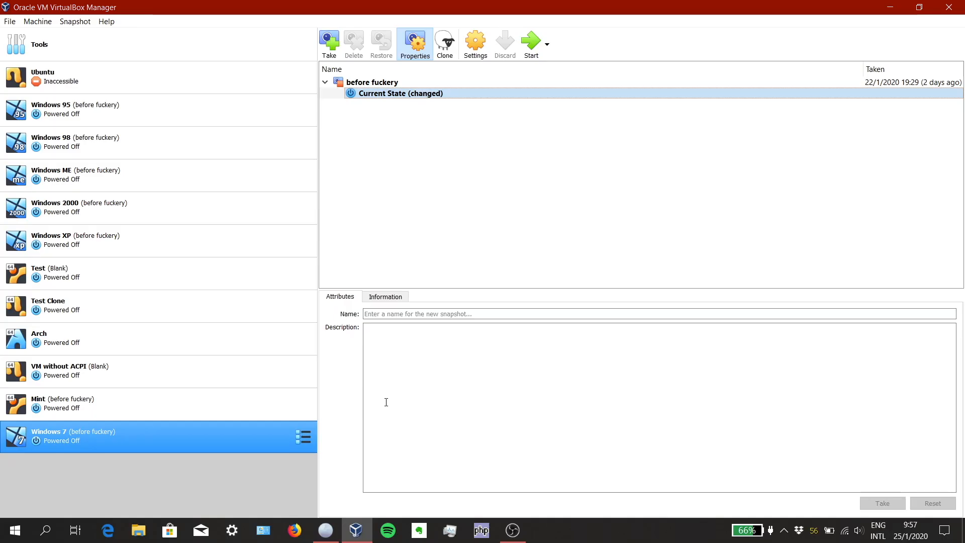
{"action": "mouse_move", "coordinate": [228, 441]}
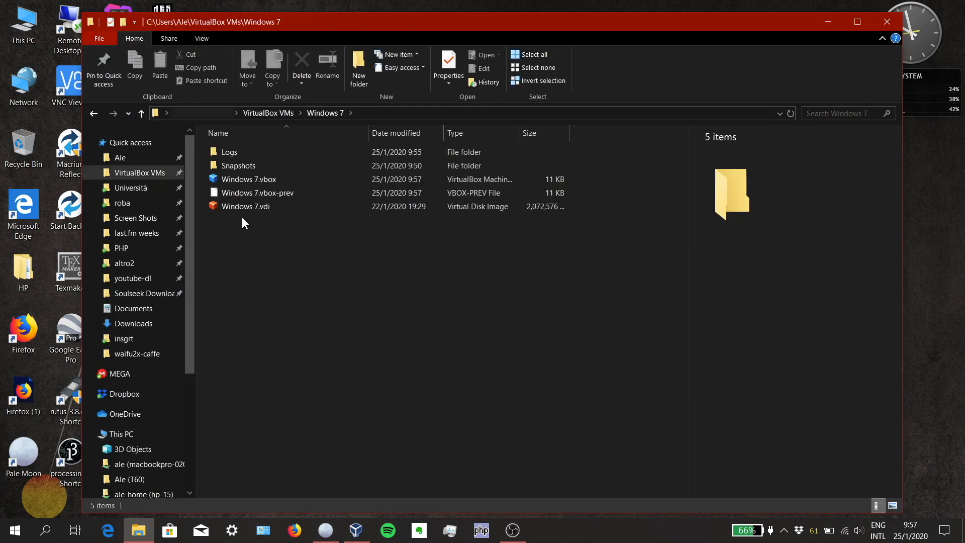
Select Windows 7.vdi in the VM folder and bring up its context menu for 7-Zip
{"action": "left_click", "coordinate": [245, 206]}
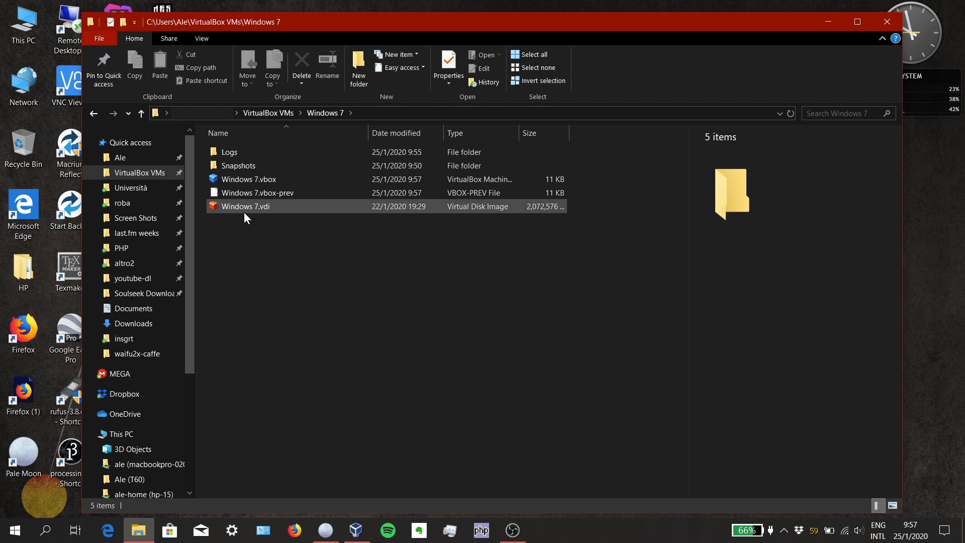
{"action": "left_click", "coordinate": [247, 206]}
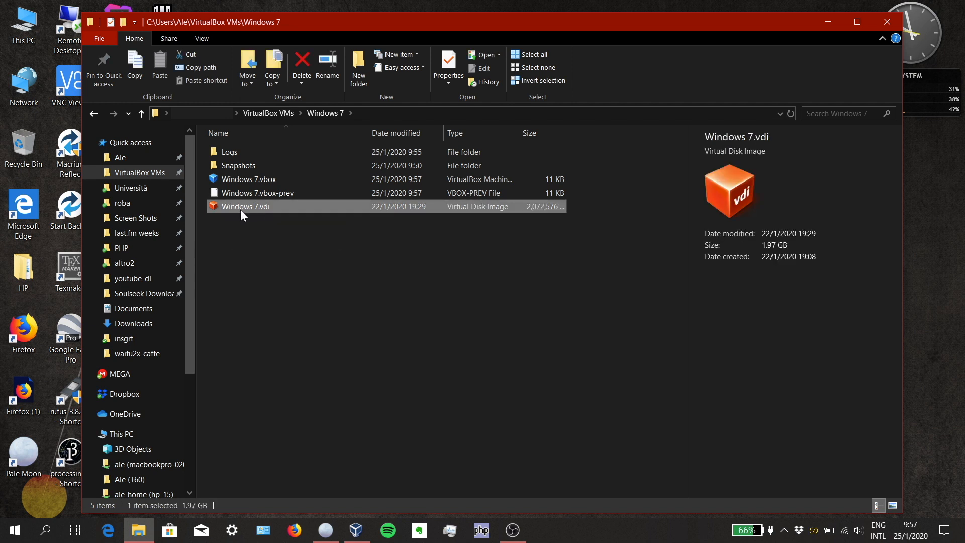
{"action": "right_click", "coordinate": [245, 206]}
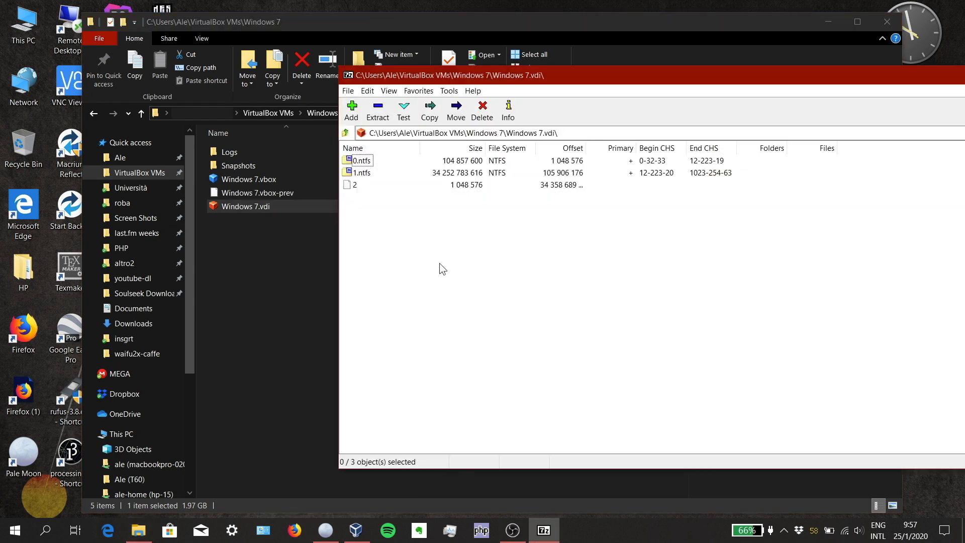
{"action": "mouse_move", "coordinate": [420, 257]}
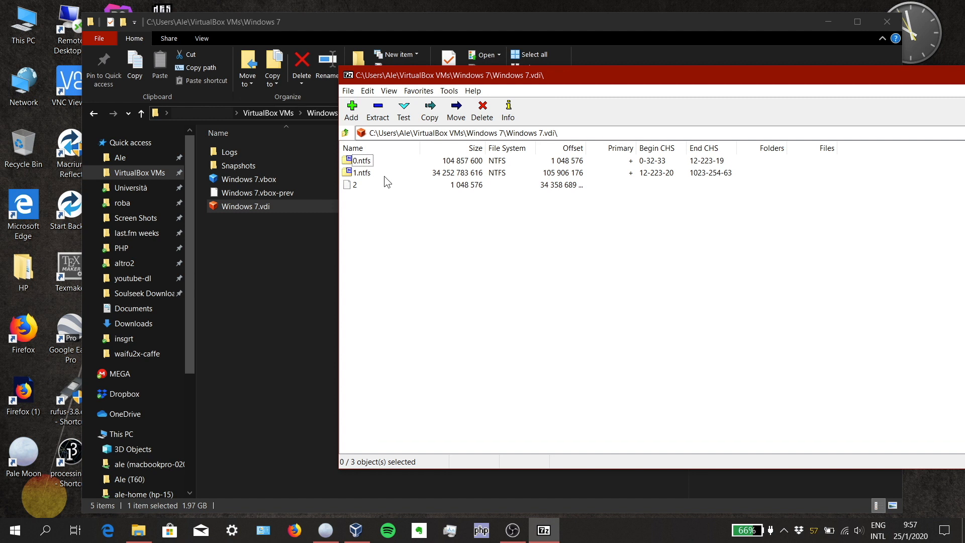
Browse into the larger 1.ntfs partition listing the Windows drive's folders
{"action": "left_click", "coordinate": [361, 160]}
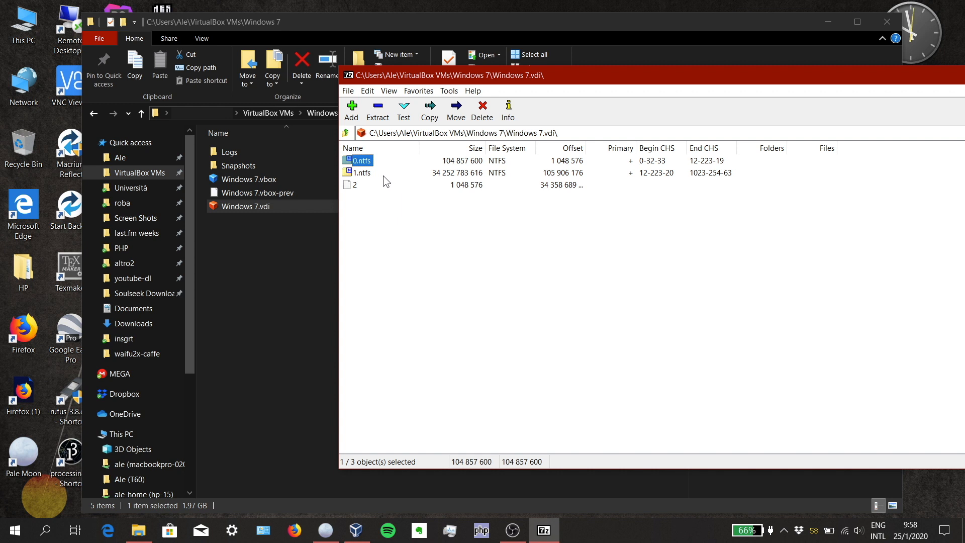
{"action": "left_click", "coordinate": [362, 172]}
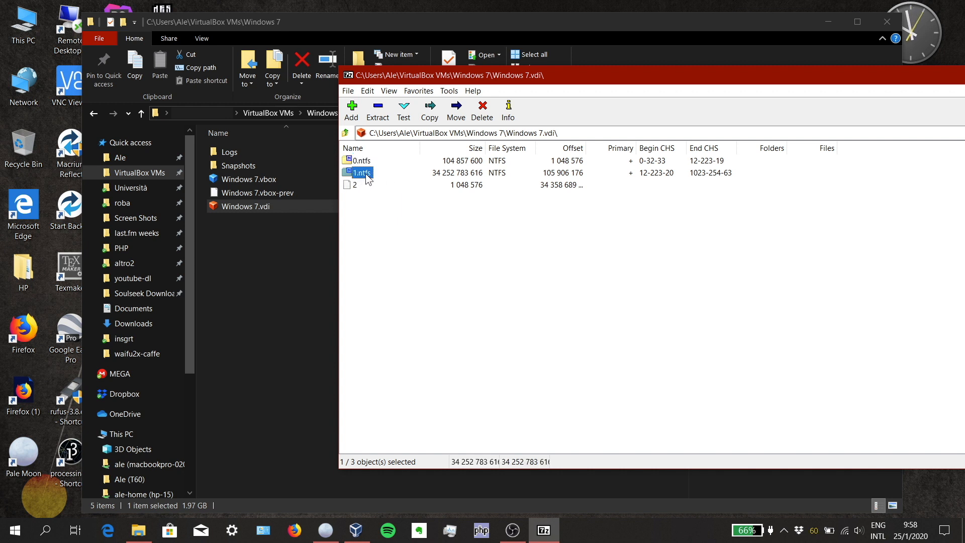
{"action": "double_click", "coordinate": [362, 172]}
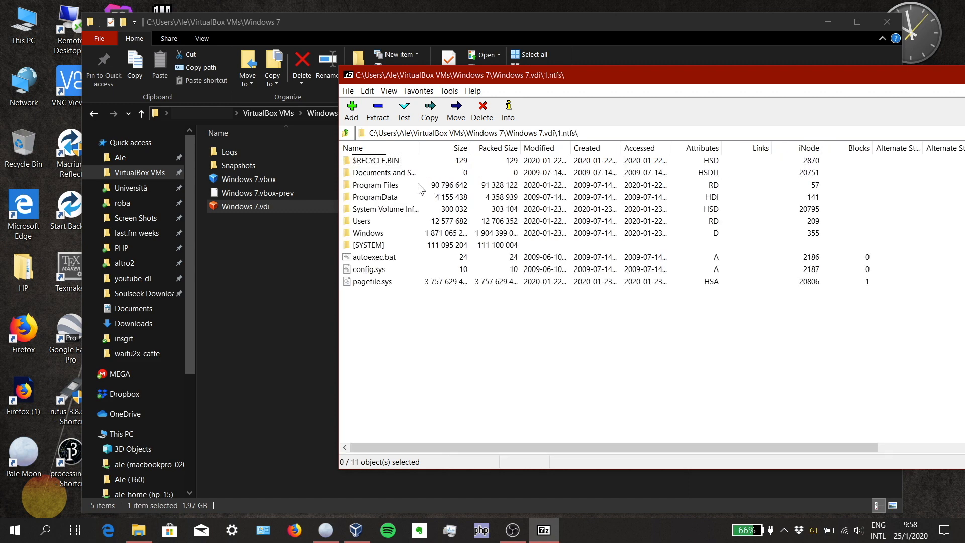
{"action": "mouse_move", "coordinate": [709, 34]}
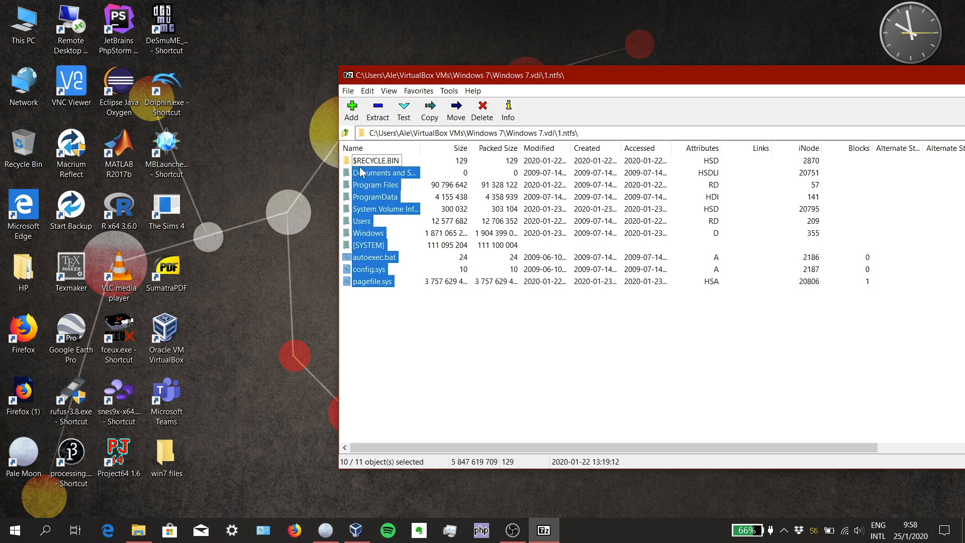
{"action": "mouse_move", "coordinate": [379, 217]}
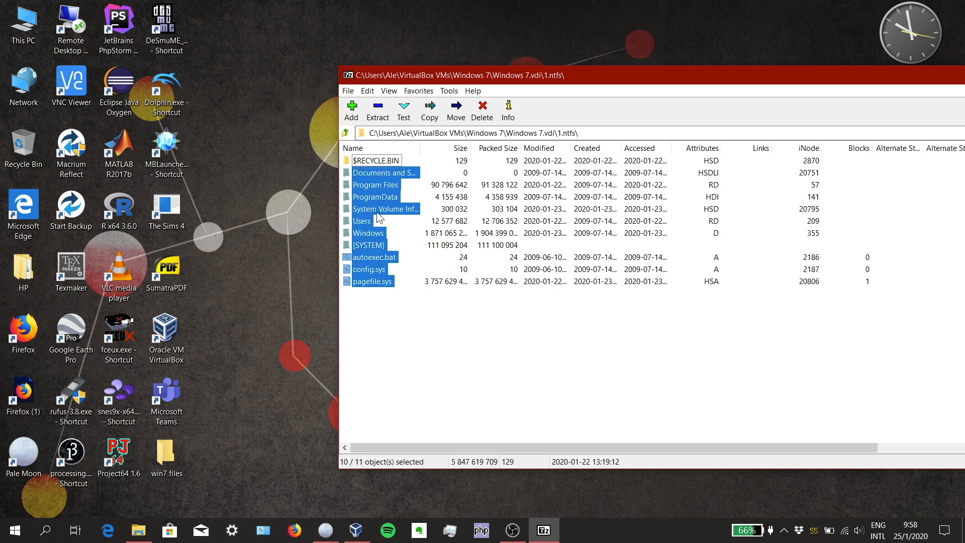
Deselect System Volume Information and [SYSTEM] from the selected drive contents
{"action": "left_click", "coordinate": [382, 209]}
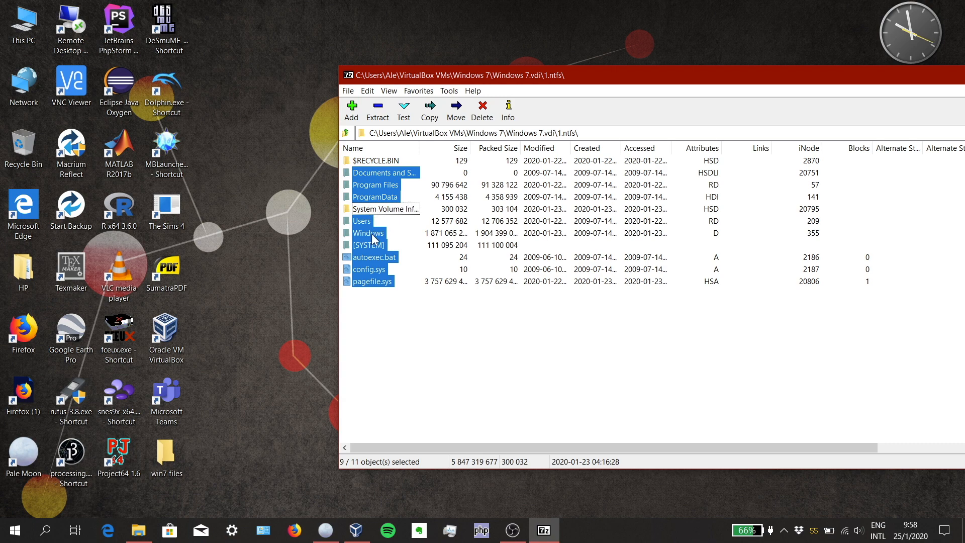
{"action": "left_click", "coordinate": [367, 245]}
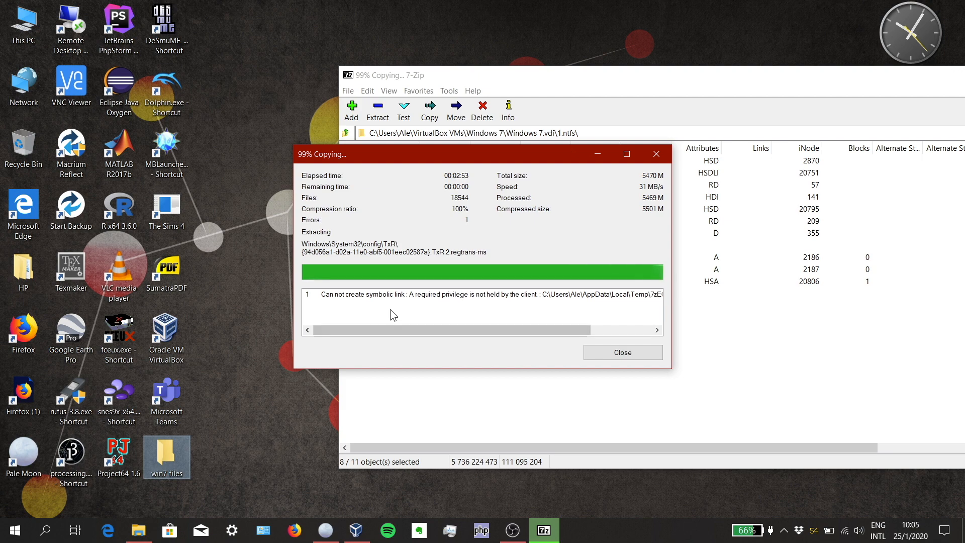
{"action": "mouse_move", "coordinate": [418, 307]}
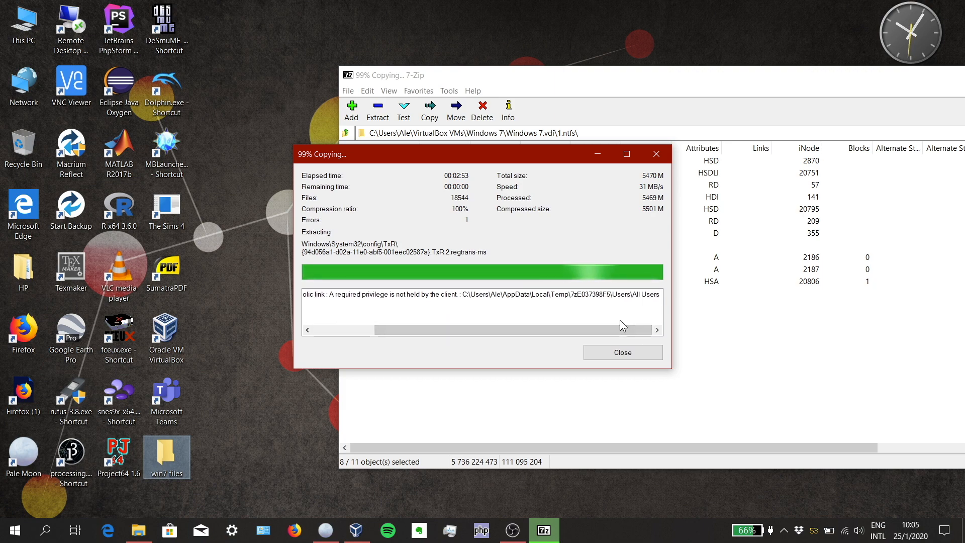
{"action": "mouse_move", "coordinate": [647, 309]}
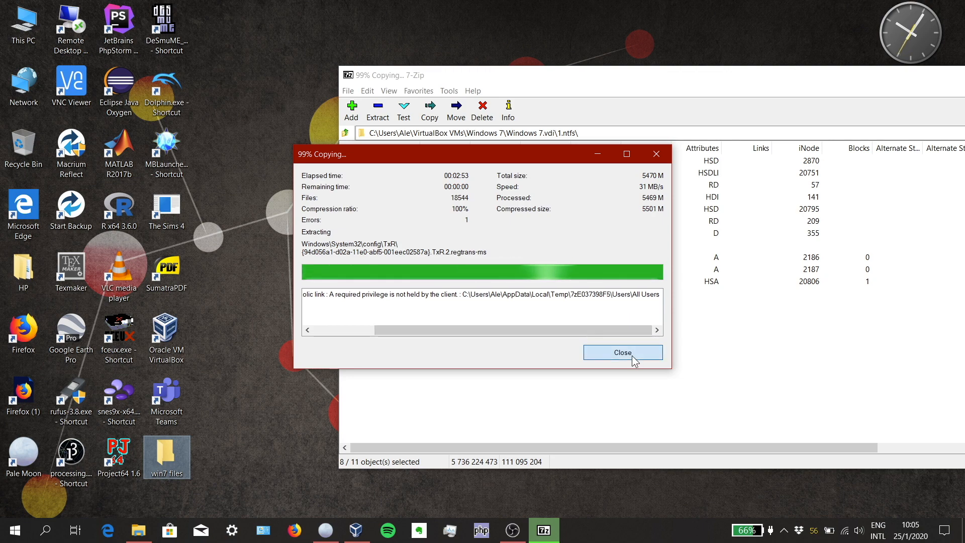
Close the completed copy progress dialog and the symbolic link diagnostic messages
{"action": "left_click", "coordinate": [621, 352]}
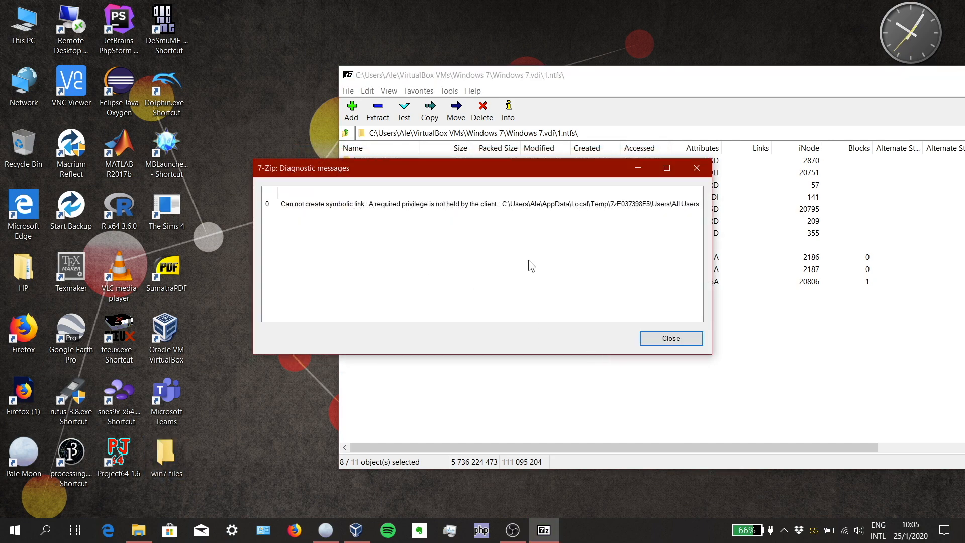
{"action": "left_click", "coordinate": [670, 337]}
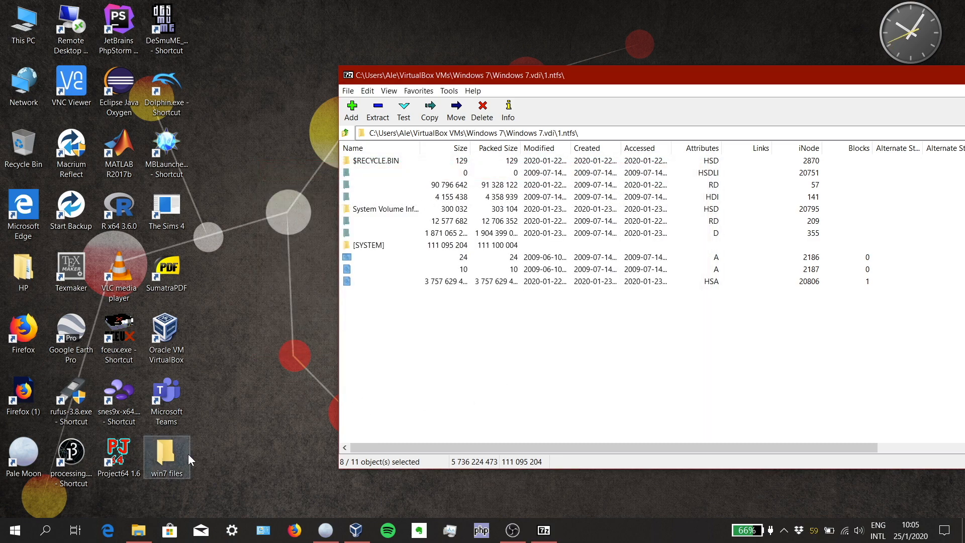
Open the win7 files folder from the desktop and return to the 7-Zip listing
{"action": "double_click", "coordinate": [165, 455]}
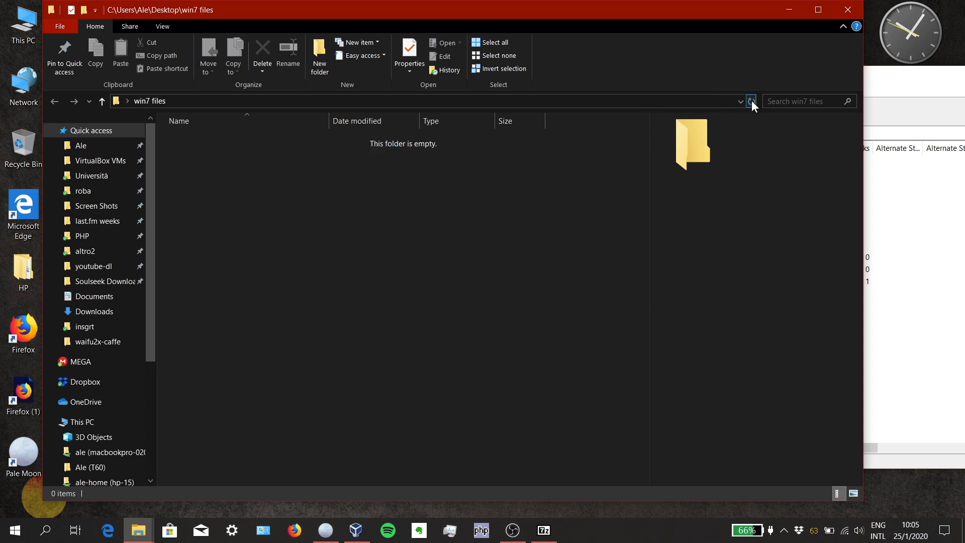
{"action": "left_click", "coordinate": [543, 530]}
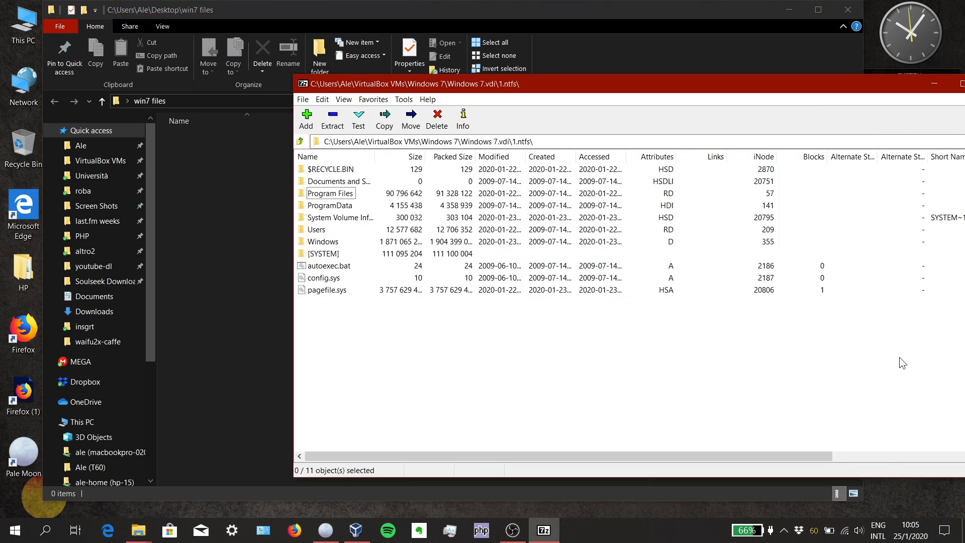
{"action": "mouse_move", "coordinate": [434, 343]}
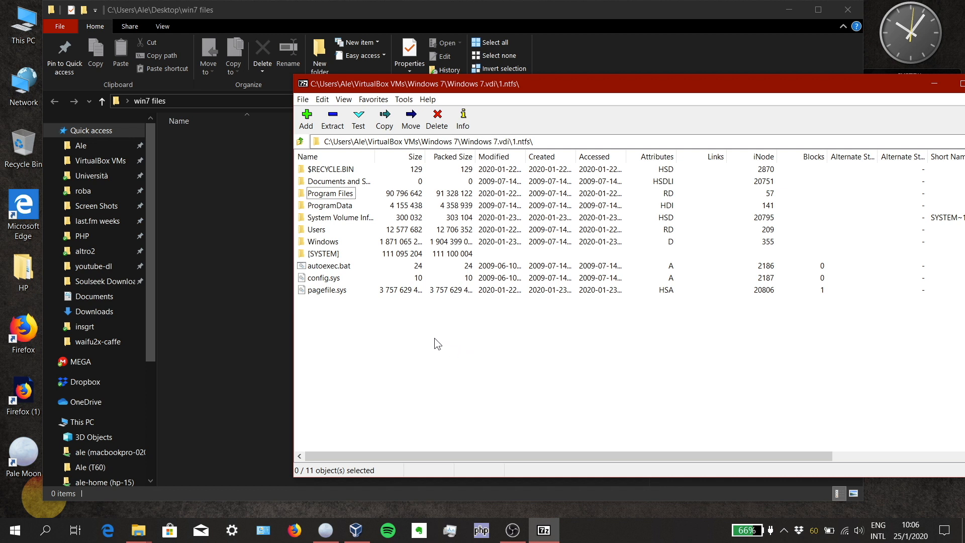
Select all partition entries with Ctrl+A and drop pagefile.sys from the selection
{"action": "key", "text": "ctrl+a"}
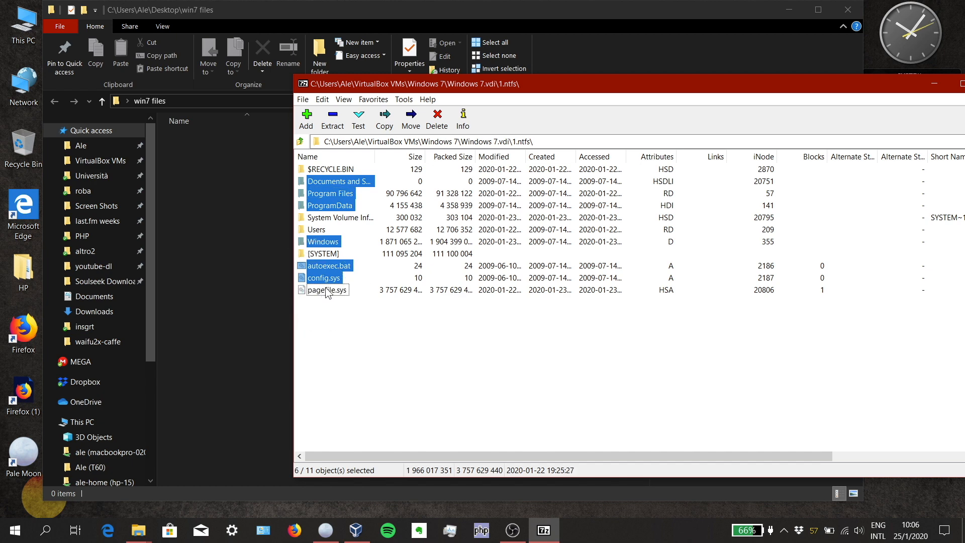
{"action": "left_click", "coordinate": [383, 116]}
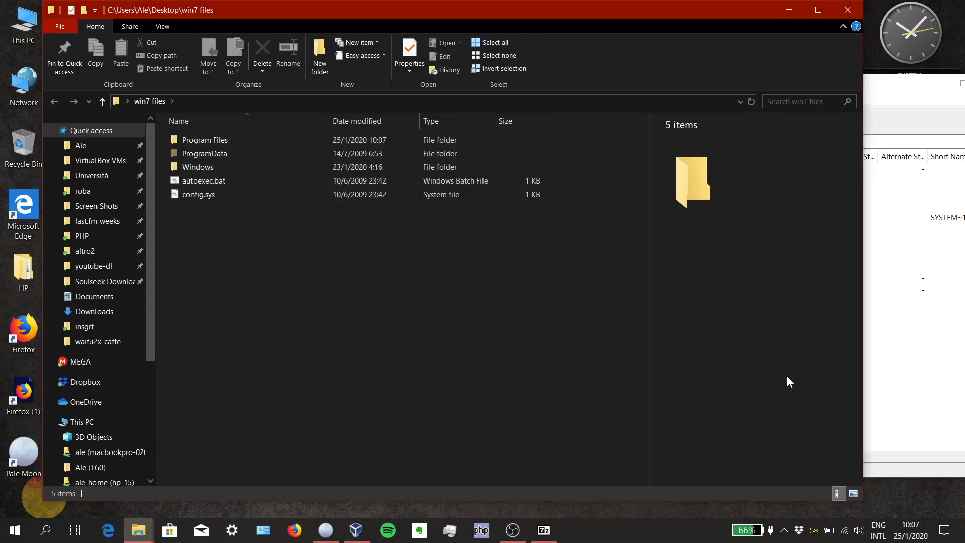
Extract the disk image's Users folder with 7-Zip into win7 files, dismissing the finished progress dialog
{"action": "left_click", "coordinate": [541, 530]}
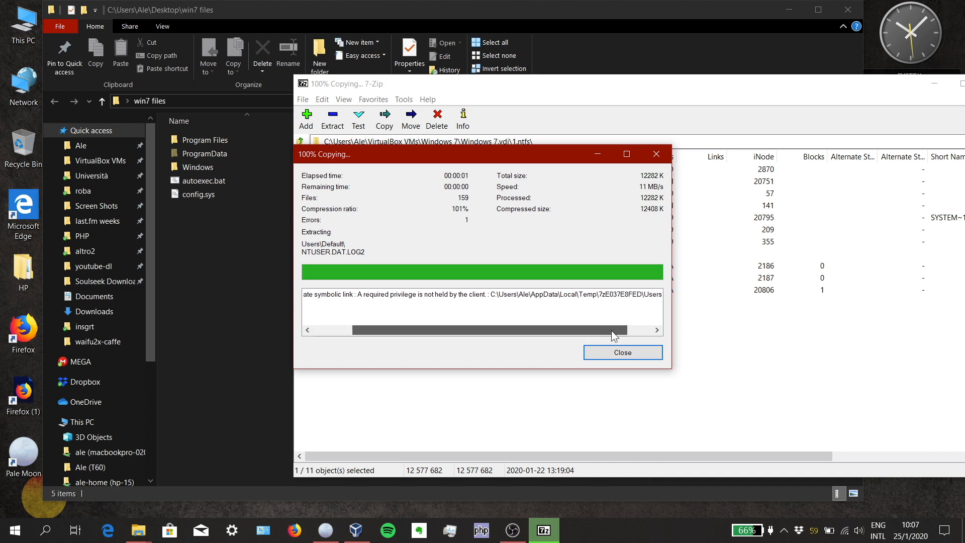
{"action": "left_click", "coordinate": [621, 352]}
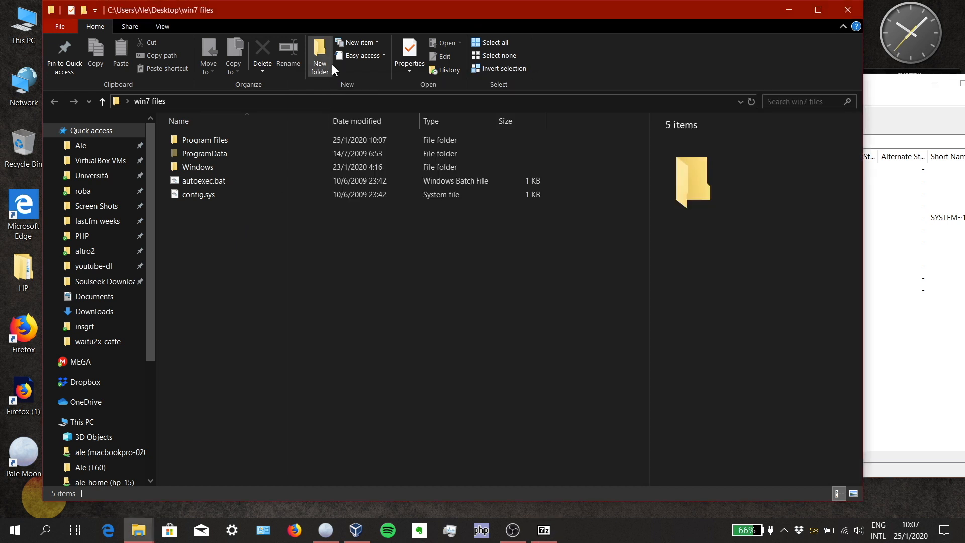
{"action": "left_click", "coordinate": [319, 53]}
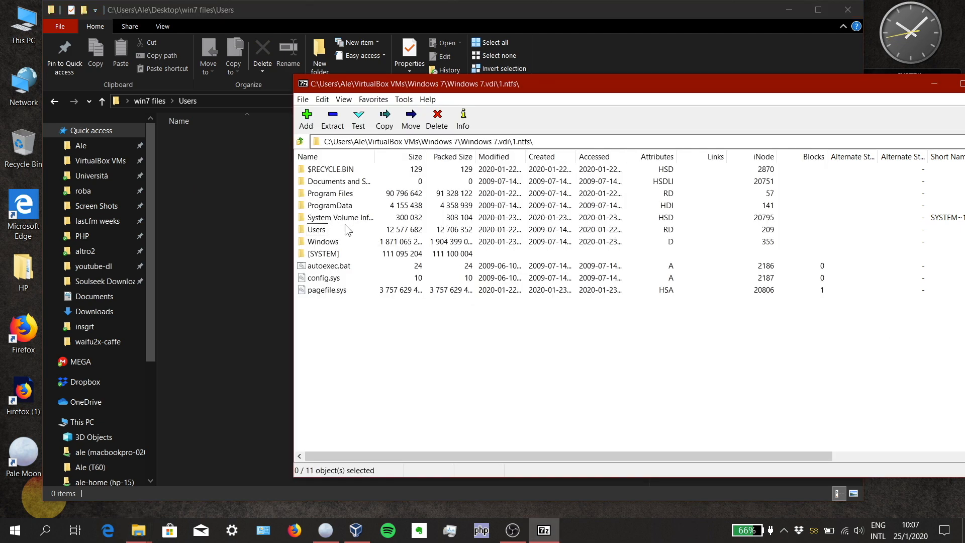
{"action": "double_click", "coordinate": [317, 229]}
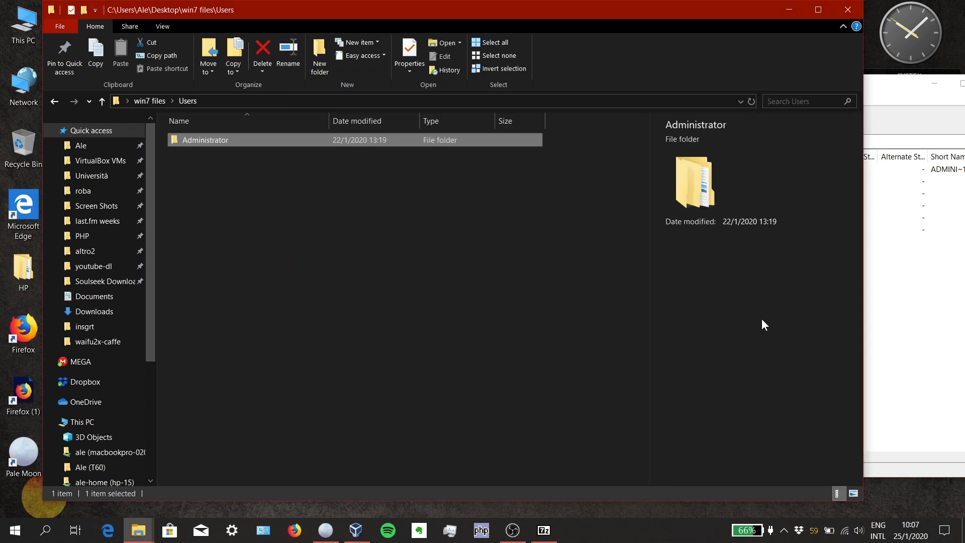
{"action": "left_click", "coordinate": [542, 529]}
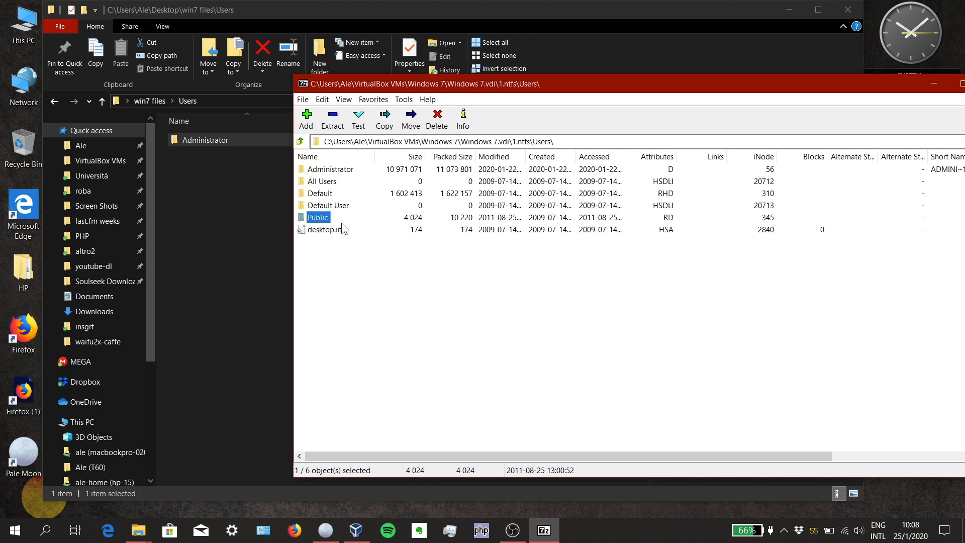
{"action": "double_click", "coordinate": [318, 217]}
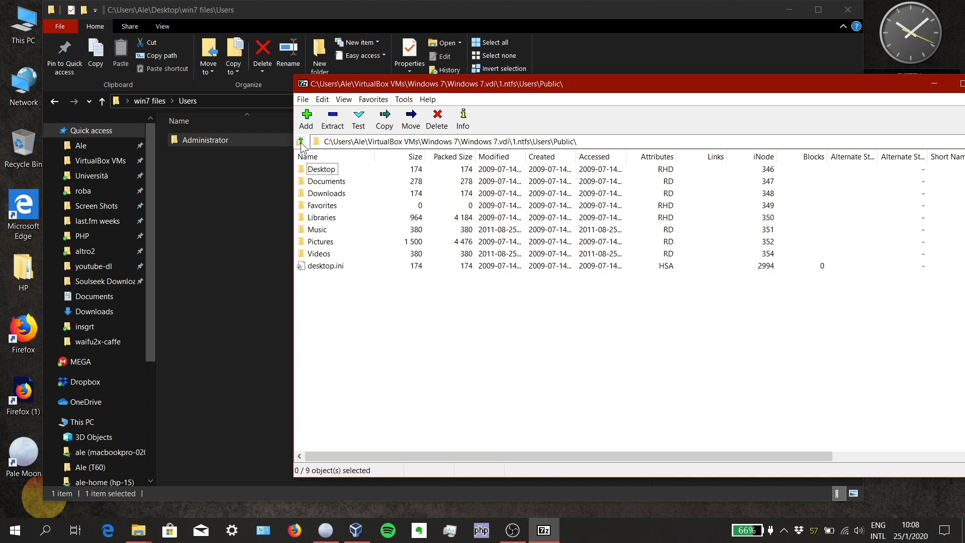
{"action": "left_click", "coordinate": [301, 142]}
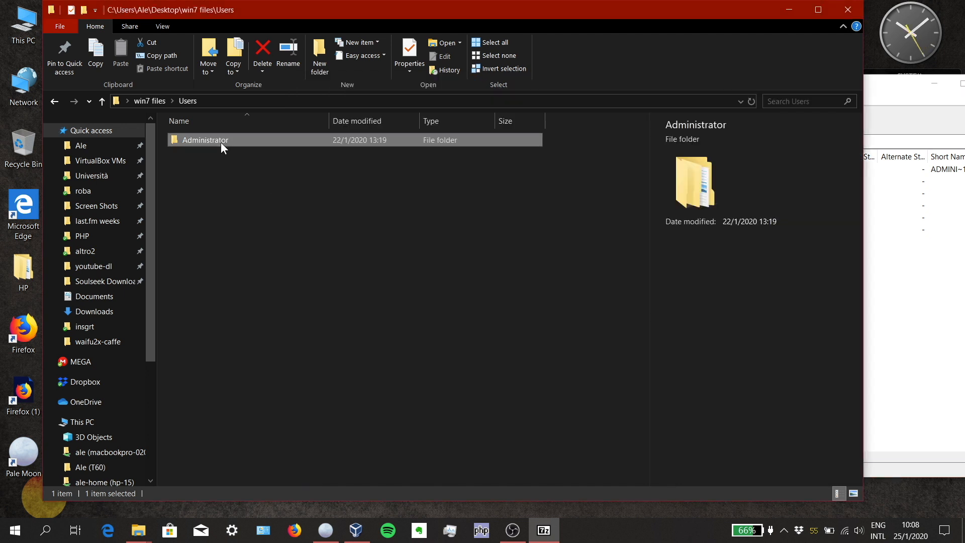
Verify the copied Administrator profile folder in win7 files\Users, then close the folder window
{"action": "double_click", "coordinate": [205, 139]}
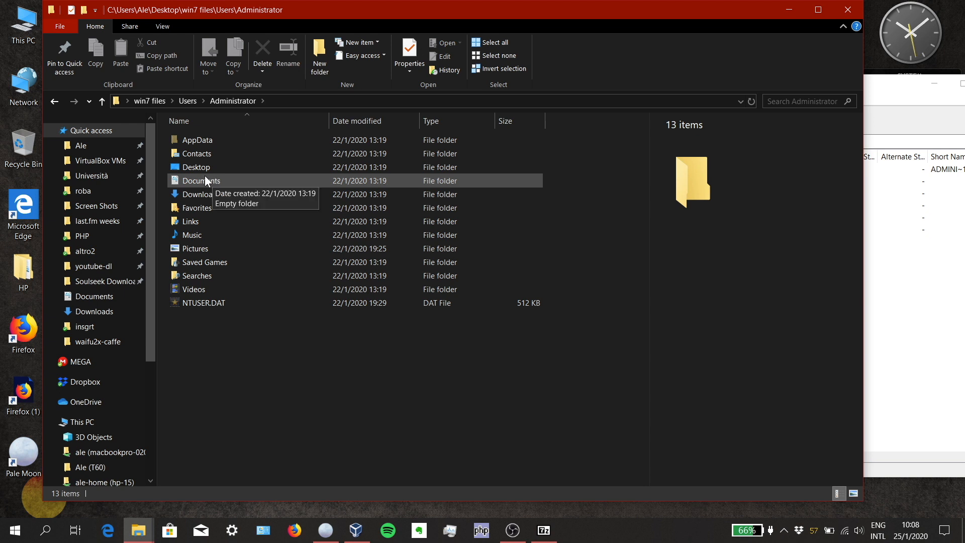
{"action": "double_click", "coordinate": [200, 180]}
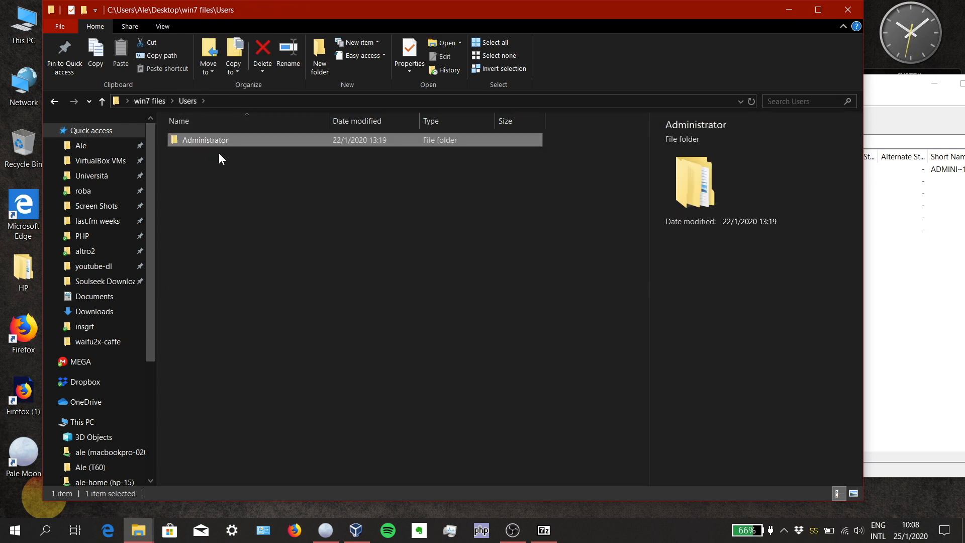
{"action": "double_click", "coordinate": [205, 139]}
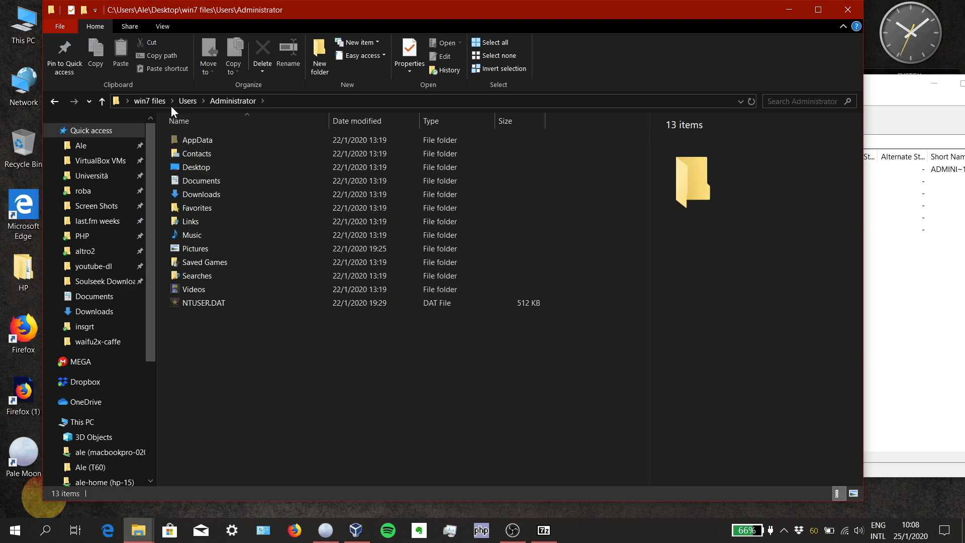
{"action": "left_click", "coordinate": [101, 101]}
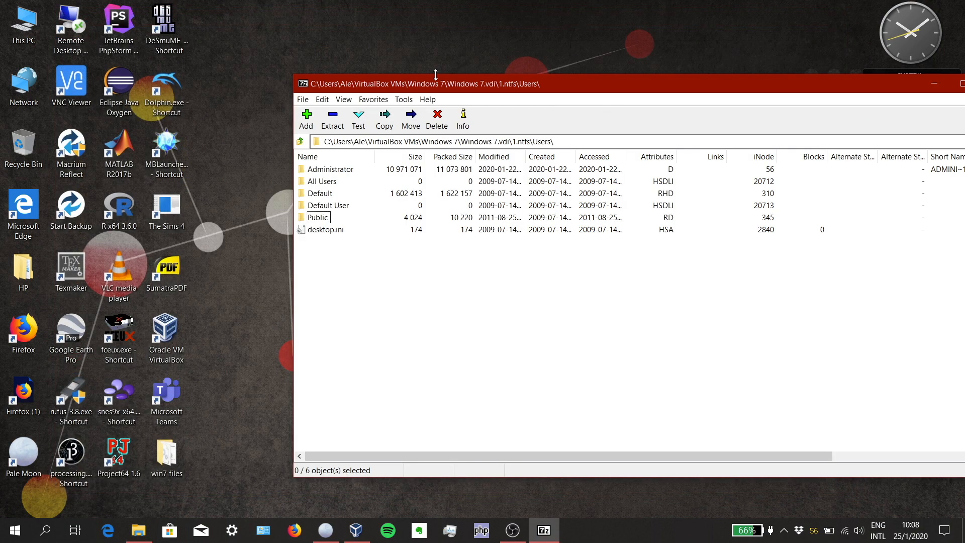
Close the 7-Zip image view and start the 'Windows 7 (before fuckery)' machine from VirtualBox Manager
{"action": "left_click", "coordinate": [935, 83]}
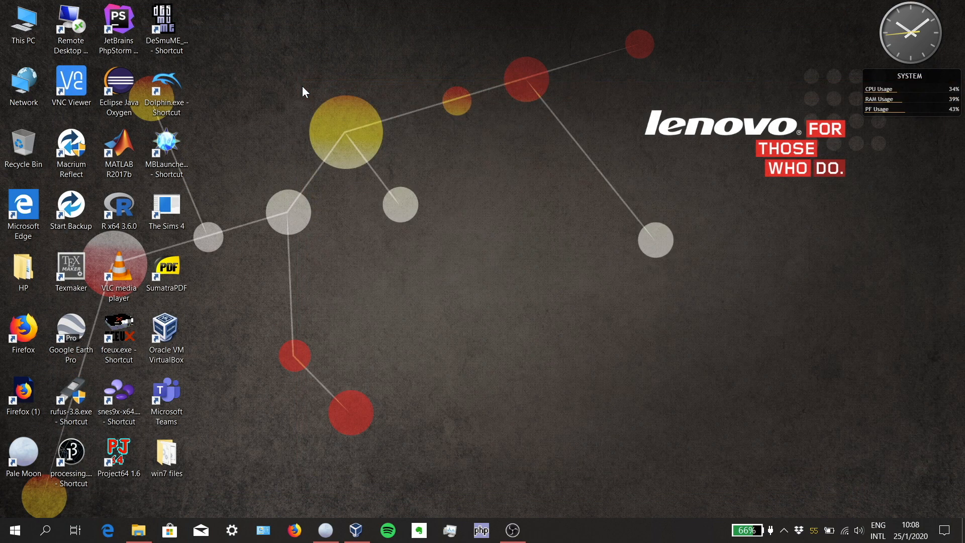
{"action": "left_click", "coordinate": [356, 529]}
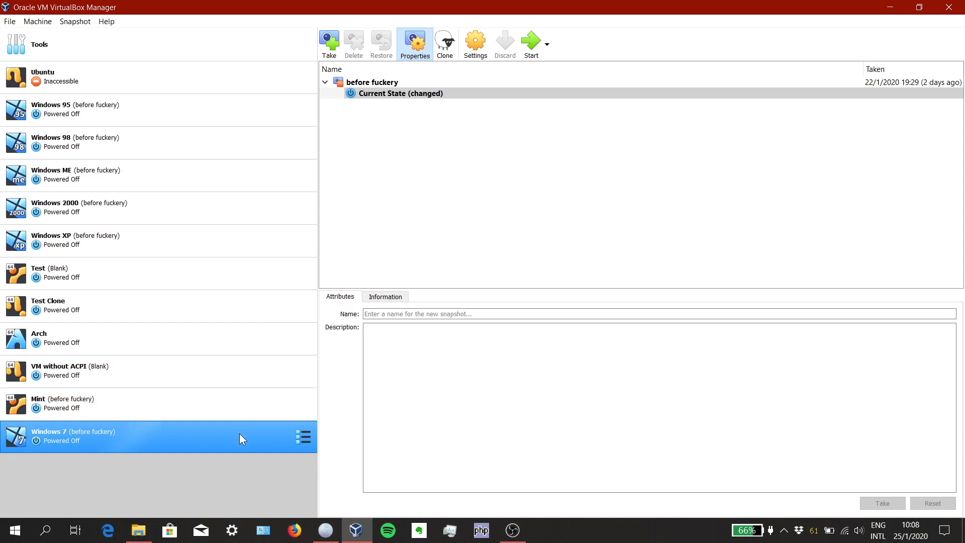
{"action": "left_click", "coordinate": [530, 43]}
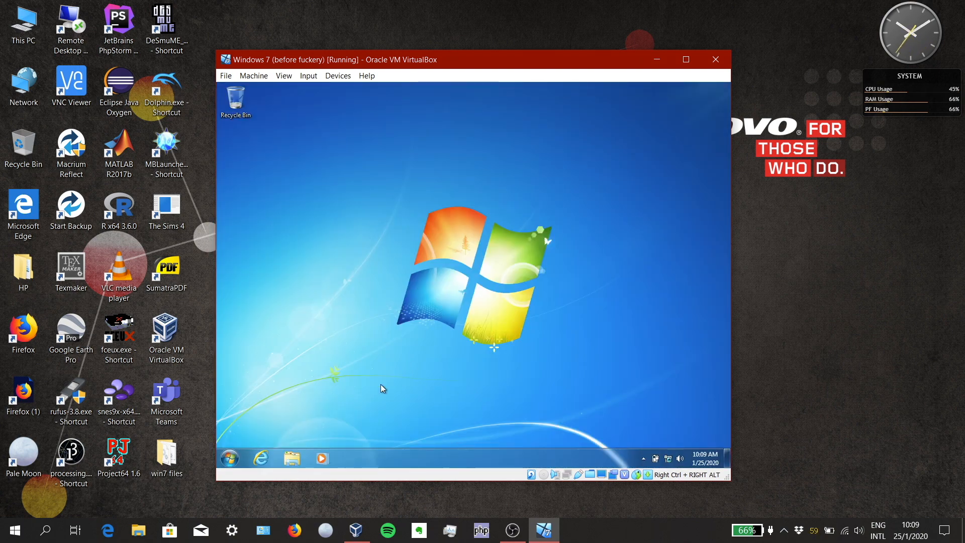
Launch an admin Command Prompt via Start search 'cmd' and run rd on the C: system folder
{"action": "left_click", "coordinate": [229, 458]}
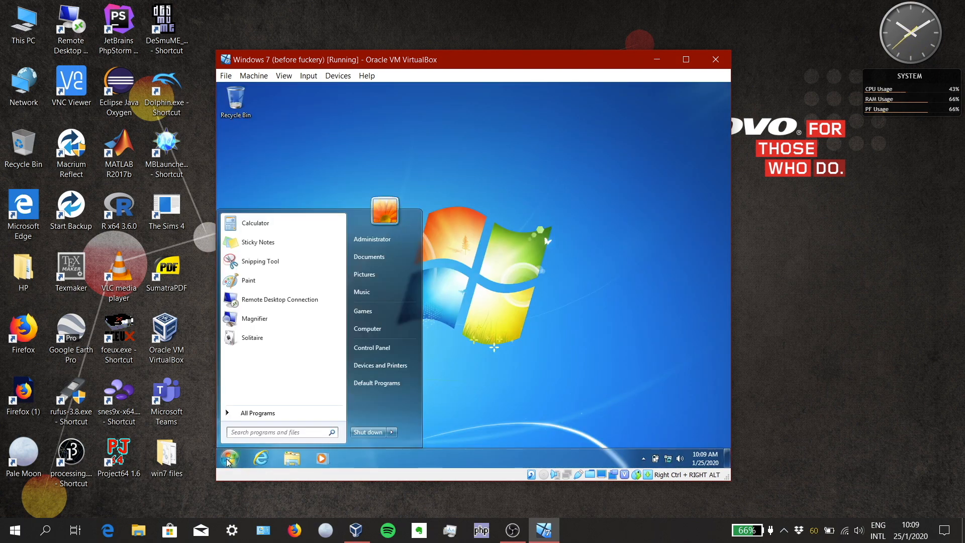
{"action": "type", "text": "cmd"}
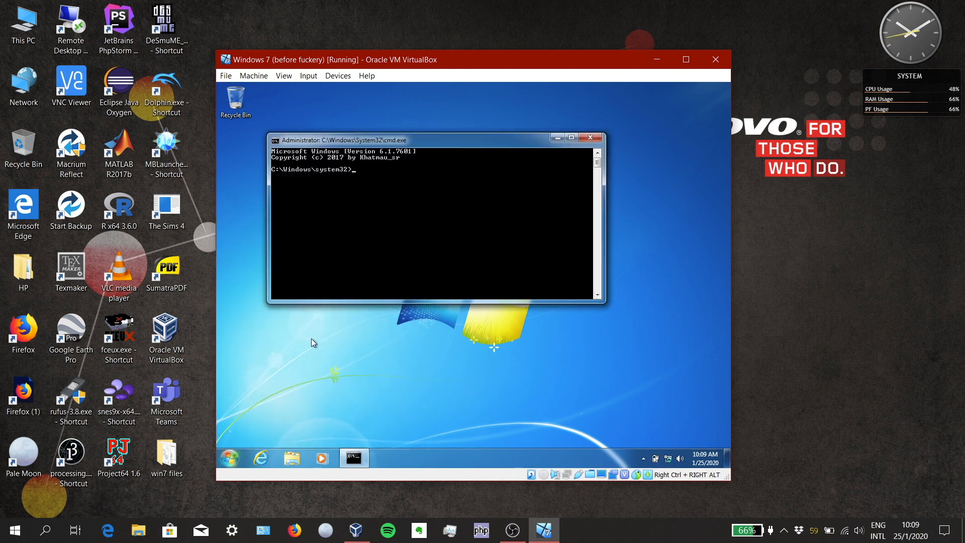
{"action": "mouse_move", "coordinate": [343, 325]}
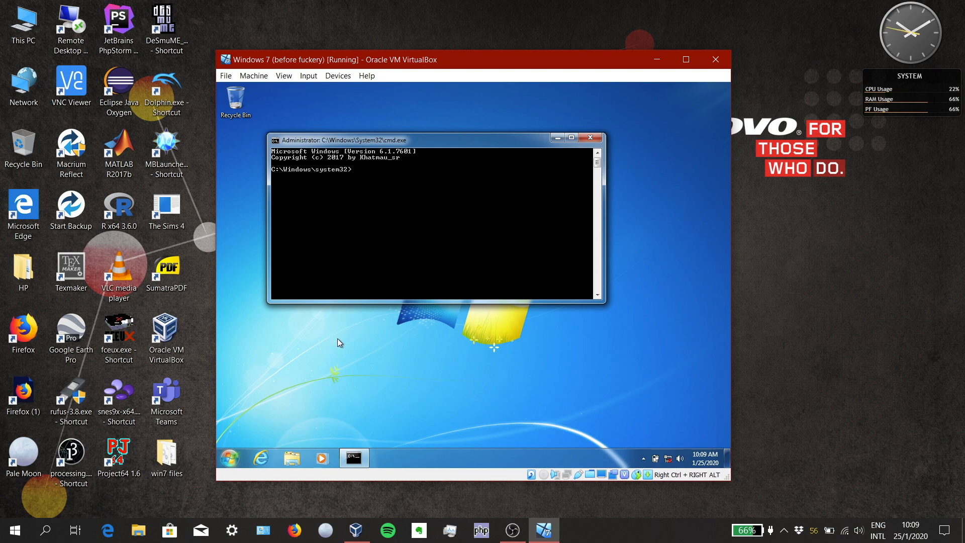
{"action": "type", "text": "rd"}
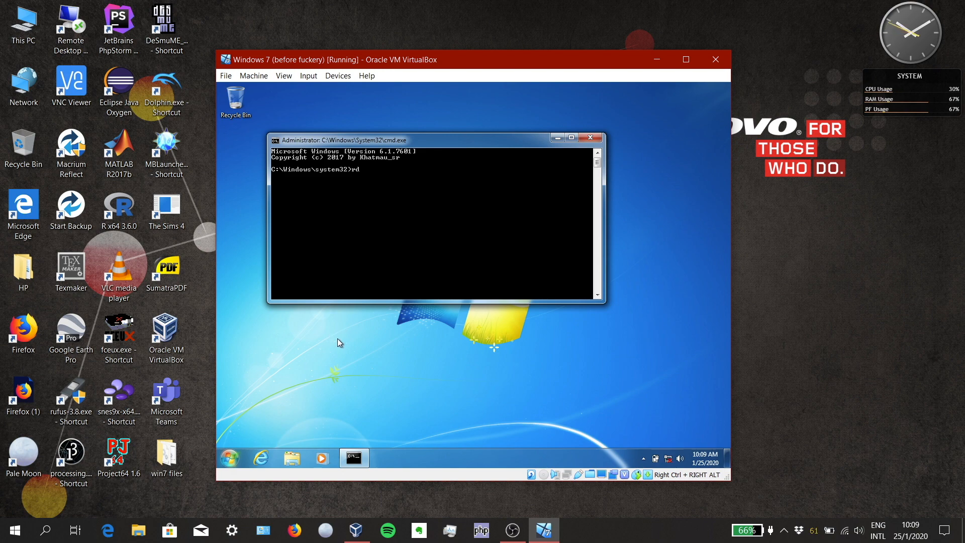
{"action": "type", "text": "C:"}
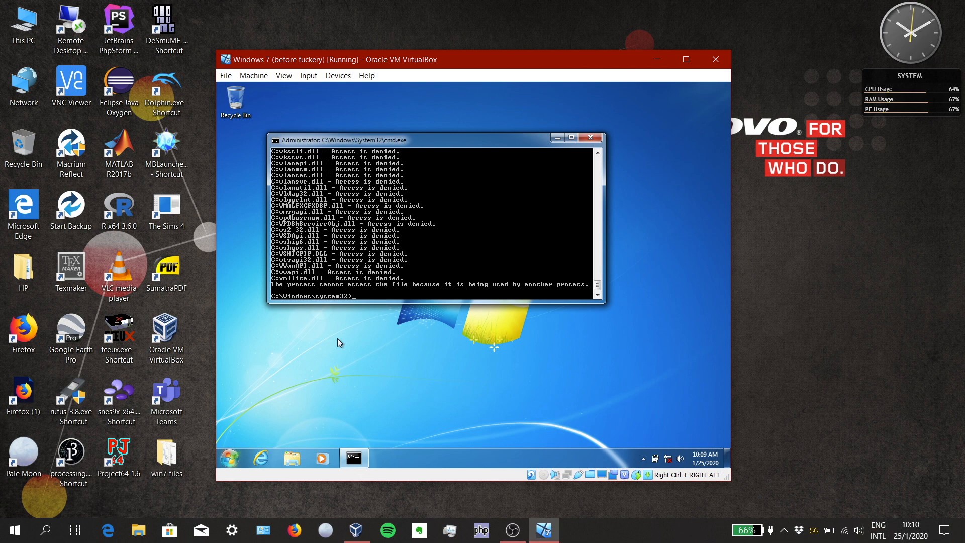
{"action": "mouse_move", "coordinate": [298, 358]}
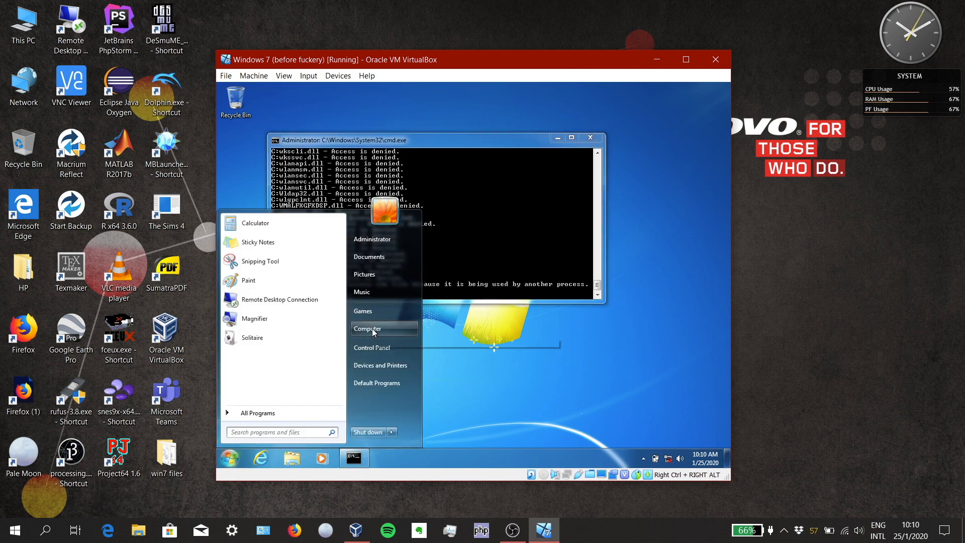
Try opening the win7_files shared drive in the guest and dismiss the missing pdh.dll error
{"action": "left_click", "coordinate": [367, 327]}
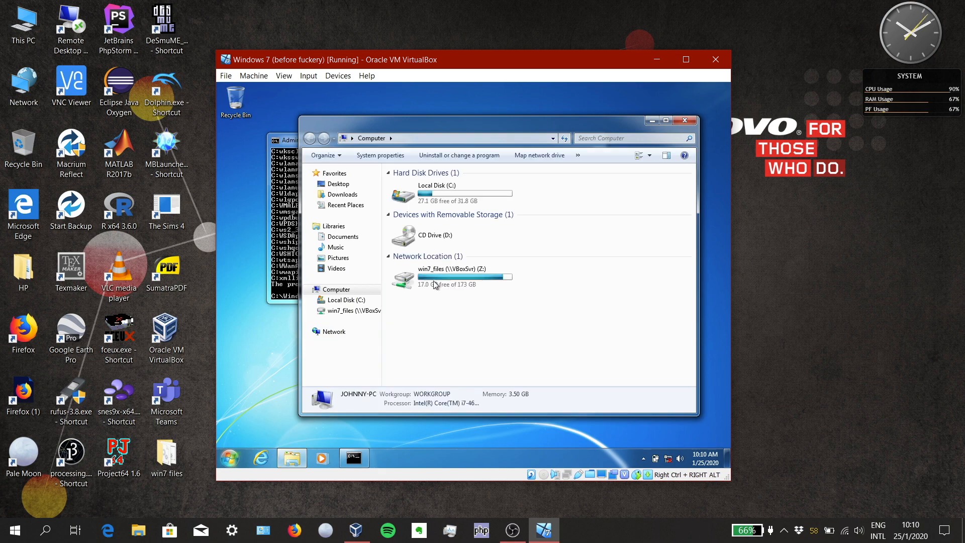
{"action": "left_click", "coordinate": [615, 137]}
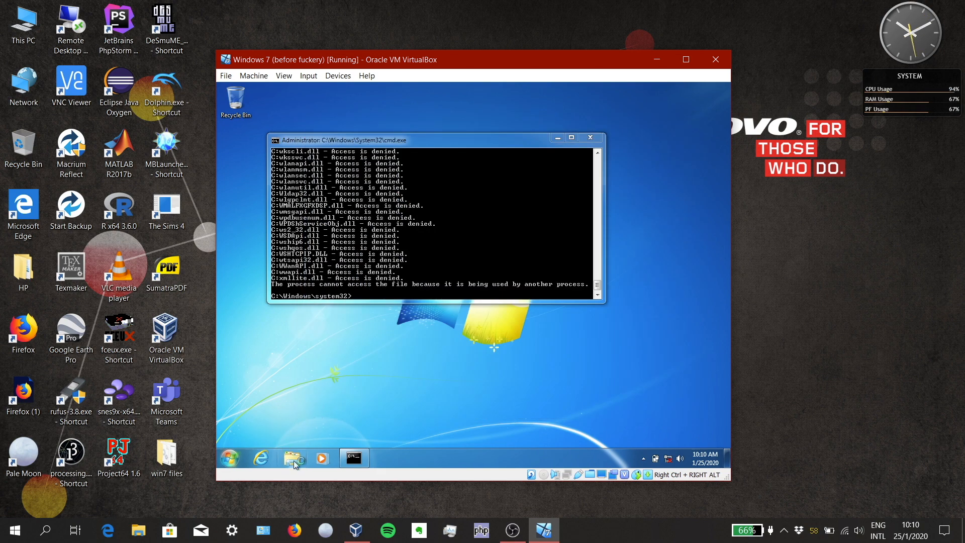
{"action": "left_click", "coordinate": [292, 458]}
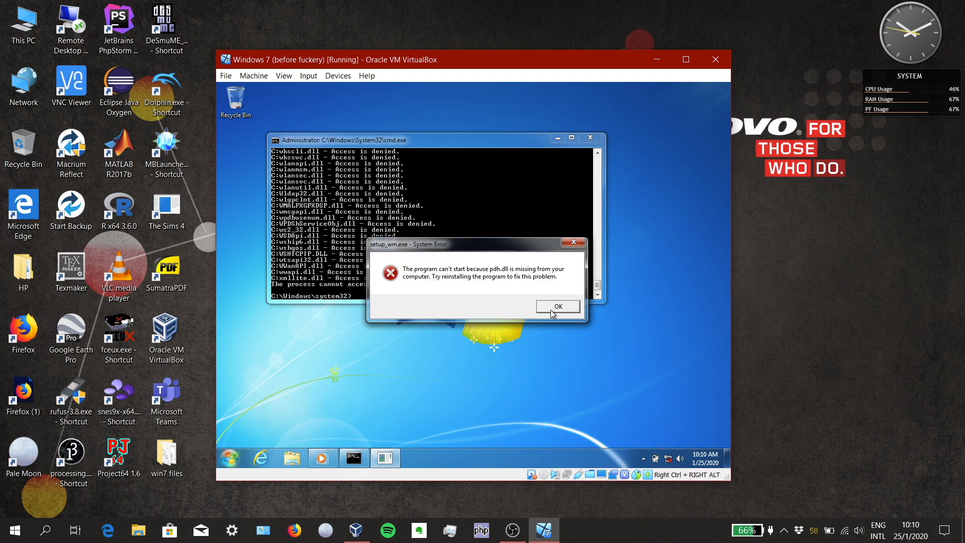
{"action": "left_click", "coordinate": [556, 306]}
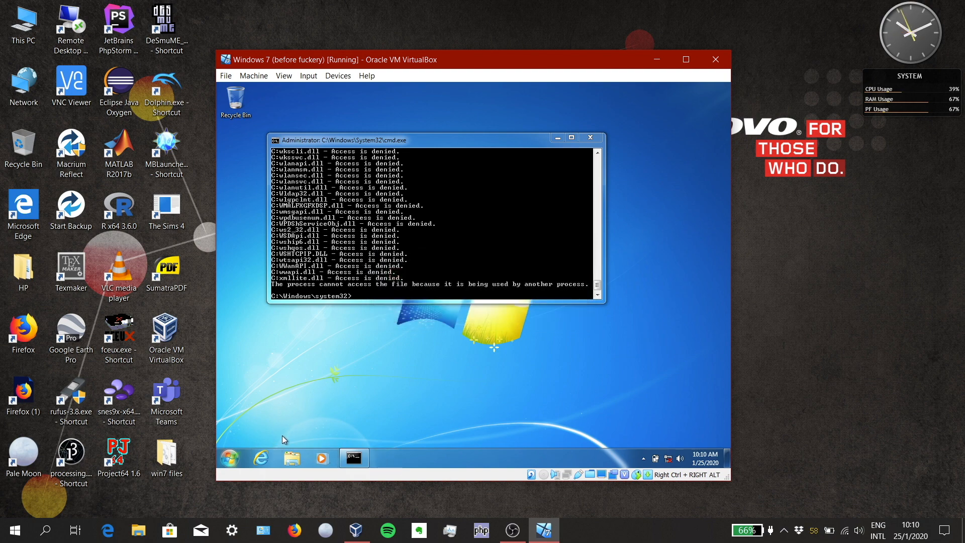
{"action": "mouse_move", "coordinate": [383, 356]}
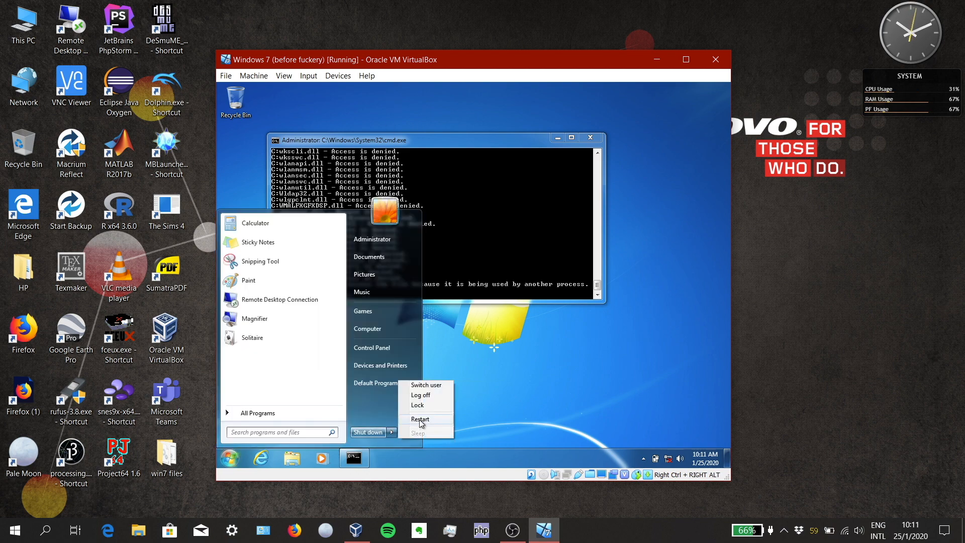
Restart the guest, and after the winload.exe boot failure close the VM window and power off the machine
{"action": "left_click", "coordinate": [420, 419]}
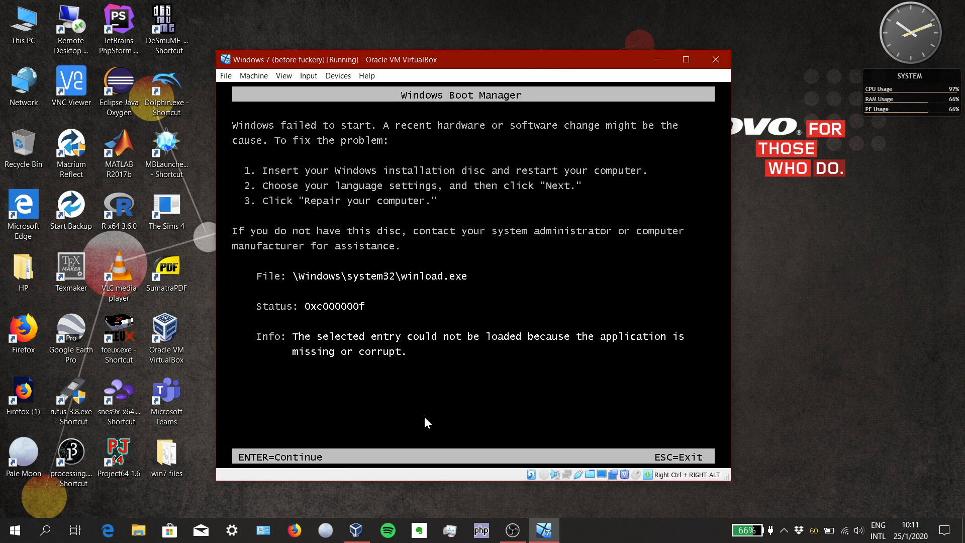
{"action": "mouse_move", "coordinate": [430, 337]}
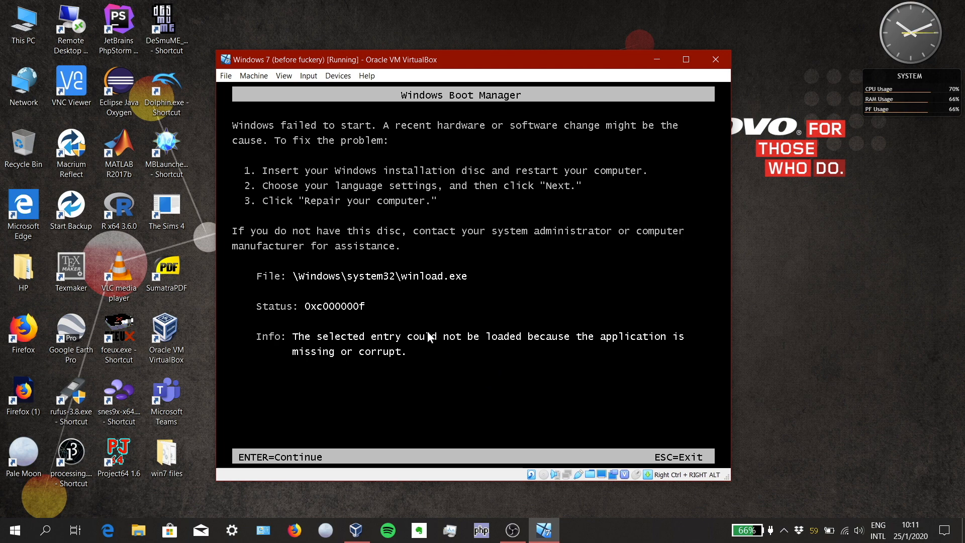
{"action": "left_click", "coordinate": [253, 75]}
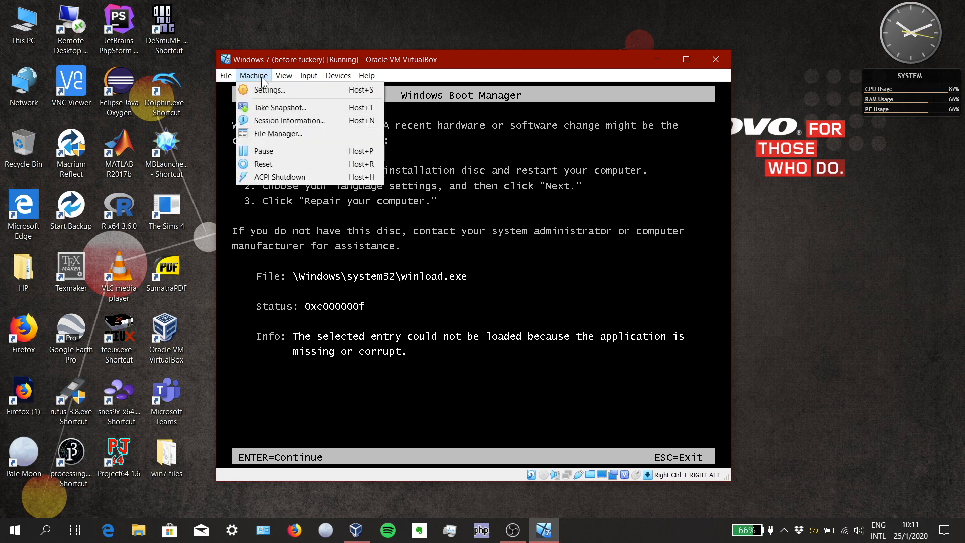
{"action": "left_click", "coordinate": [254, 75]}
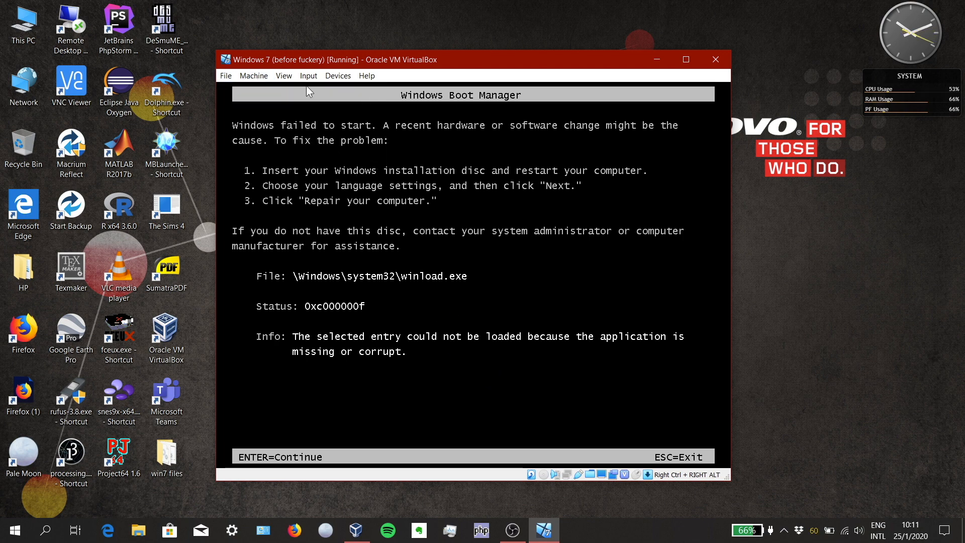
{"action": "left_click", "coordinate": [714, 59]}
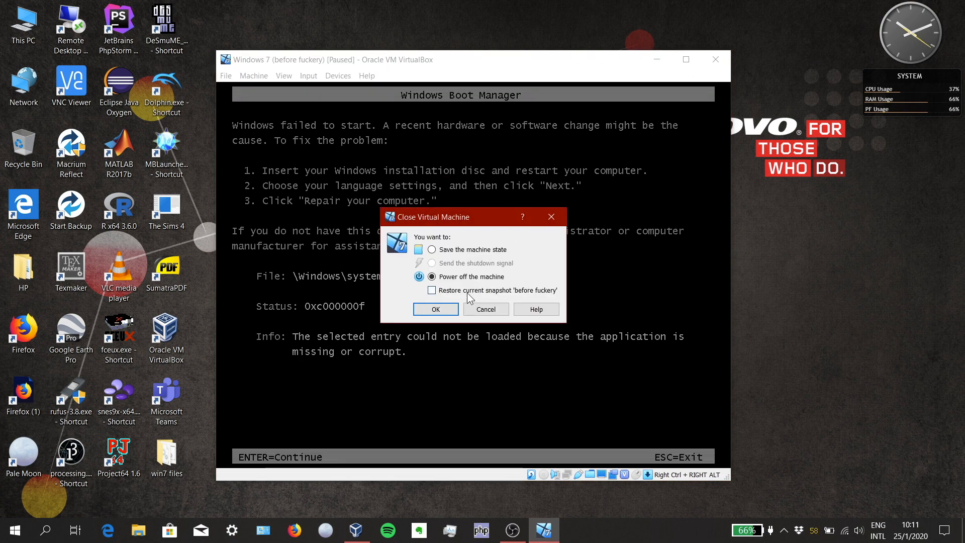
{"action": "left_click", "coordinate": [436, 309]}
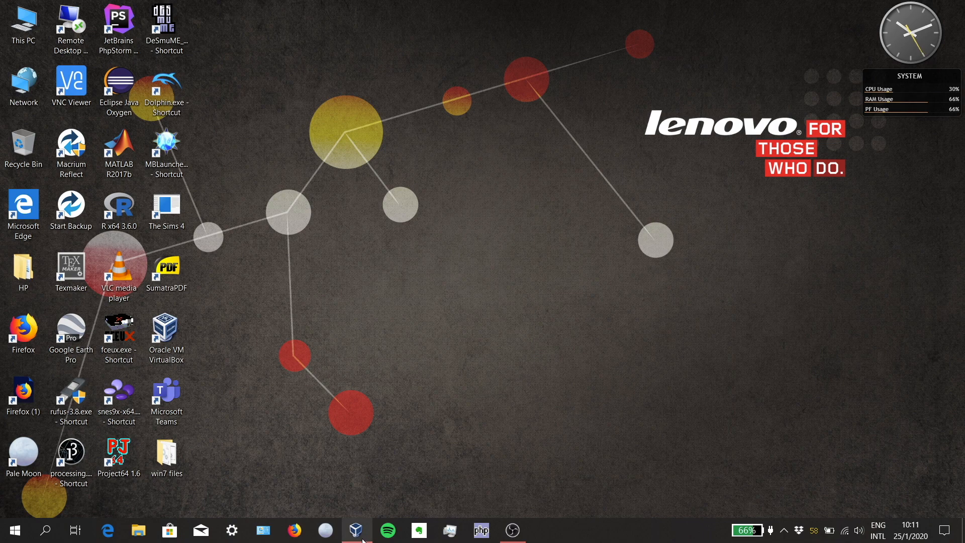
Start the Windows 7 virtual machine again and let it boot to the desktop
{"action": "left_click", "coordinate": [354, 530]}
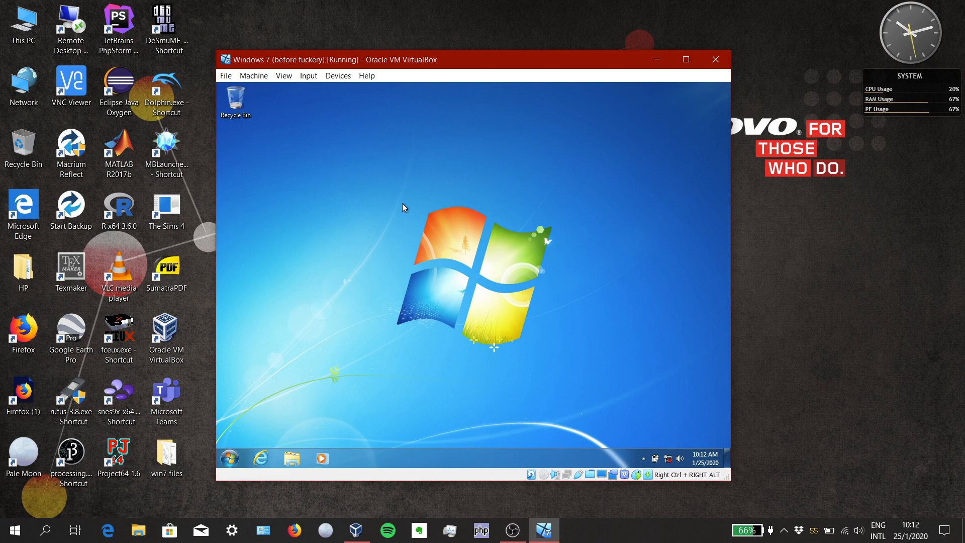
{"action": "mouse_move", "coordinate": [394, 211]}
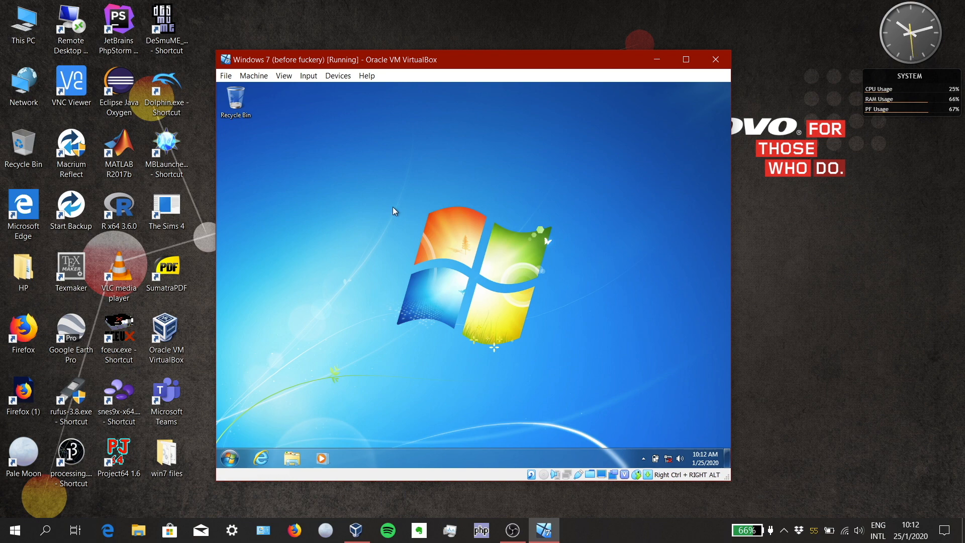
Launch Command Prompt as administrator from the Start search for 'cmd'
{"action": "left_click", "coordinate": [229, 458]}
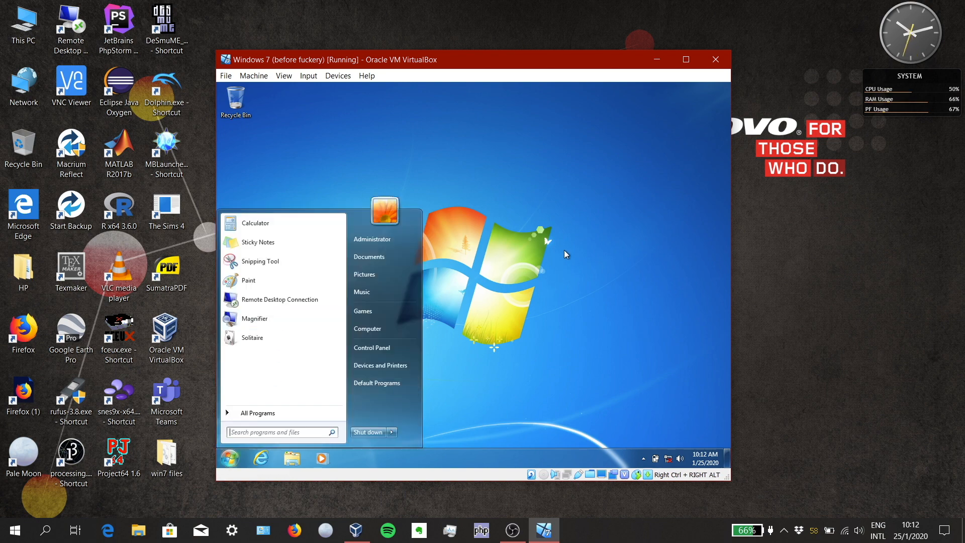
{"action": "type", "text": "cmd"}
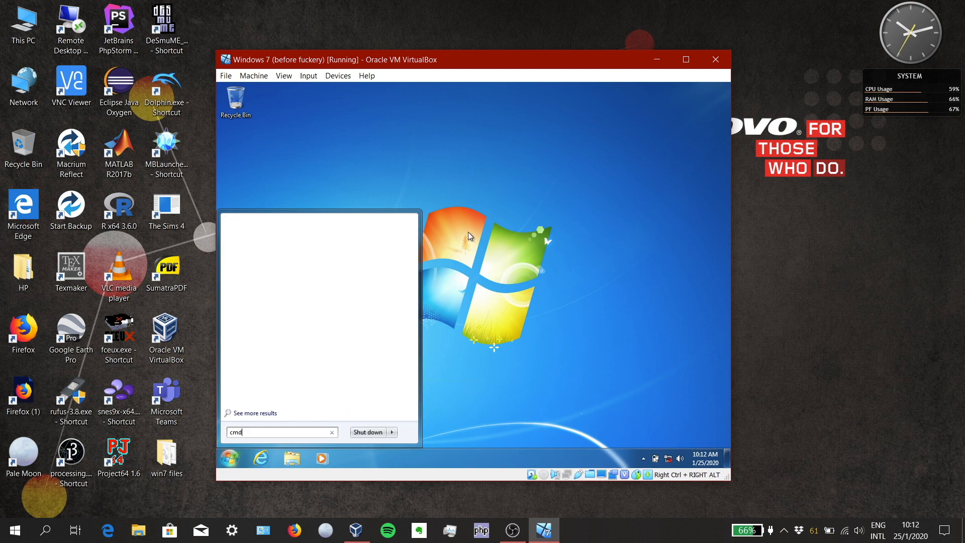
{"action": "right_click", "coordinate": [258, 237]}
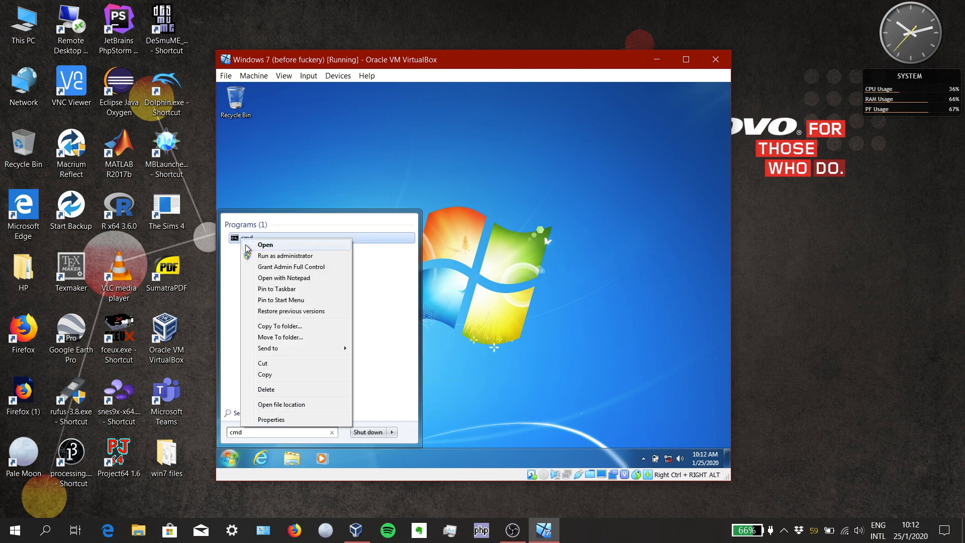
{"action": "left_click", "coordinate": [284, 256]}
{"action": "type", "text": "rd C:\\"}
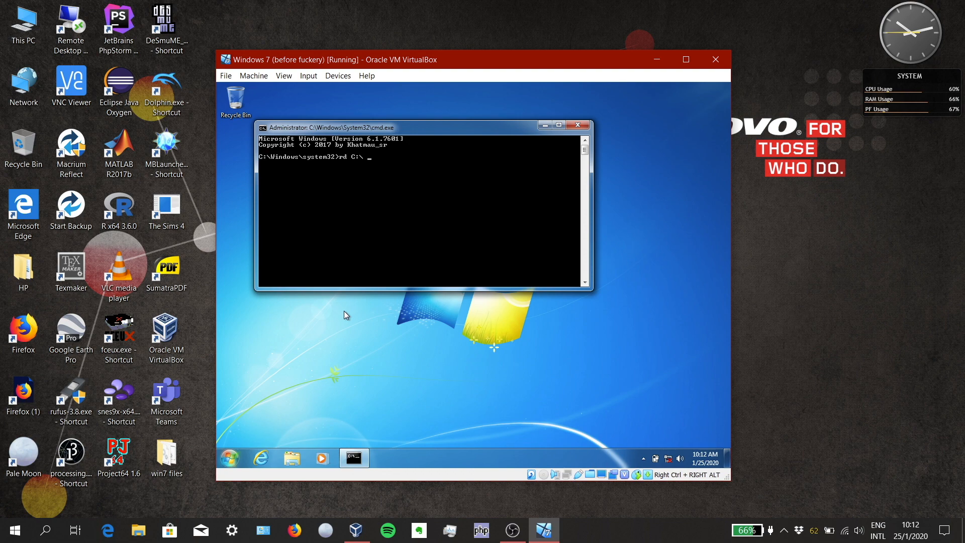
Run rd C:\ /s /q and dismiss the 'Can't open this item' warning
{"action": "type", "text": "/s /"}
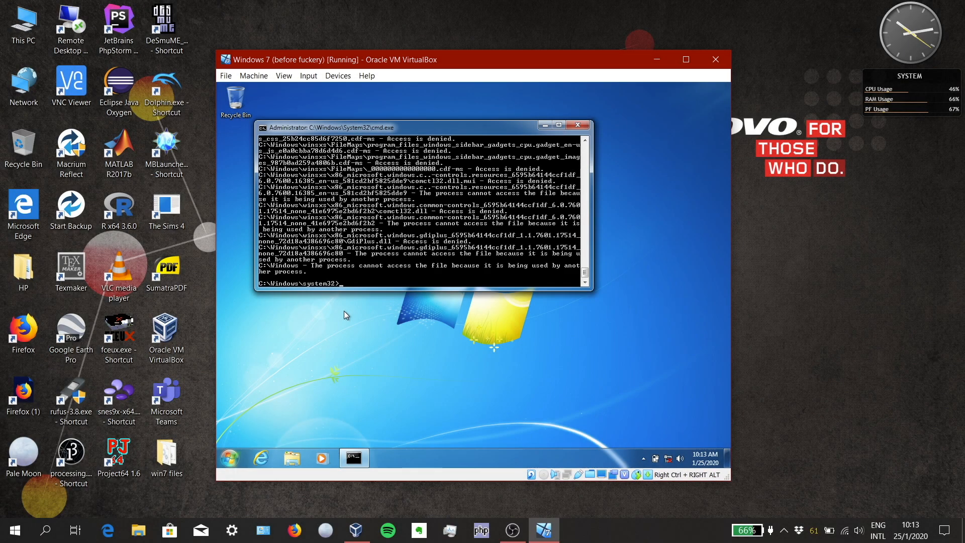
{"action": "left_click", "coordinate": [291, 458]}
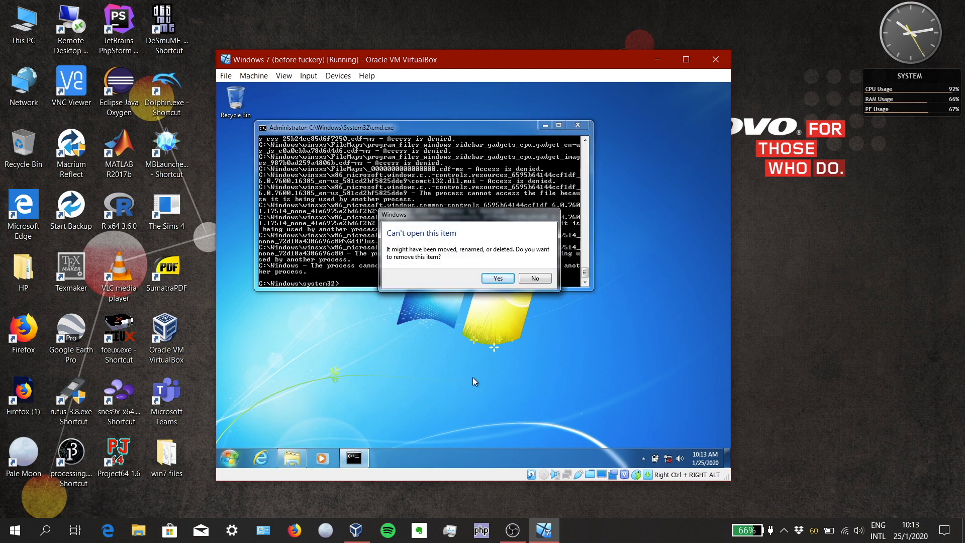
{"action": "left_click", "coordinate": [496, 278]}
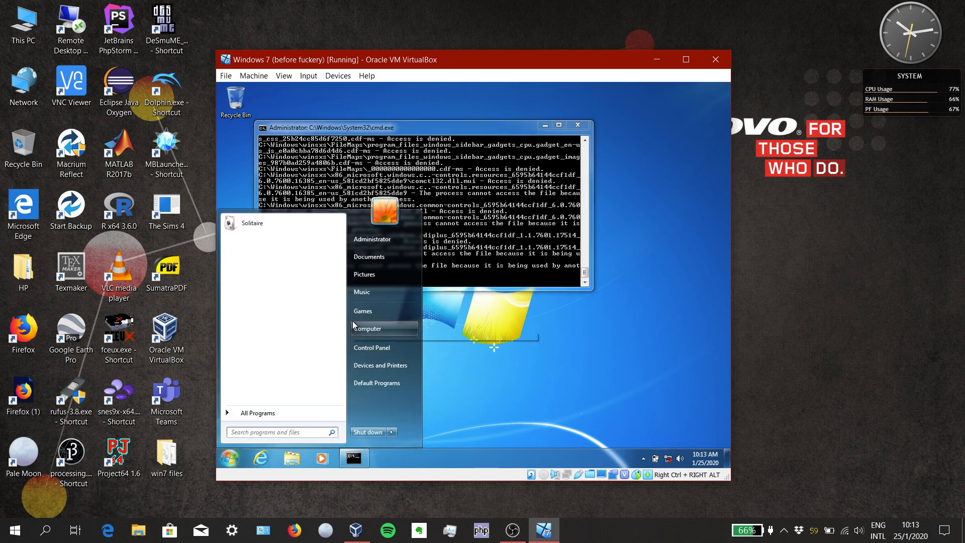
Try reaching Computer from Explorer's address bar ('my co', then Computer), acknowledging each unavailable error
{"action": "left_click", "coordinate": [371, 327]}
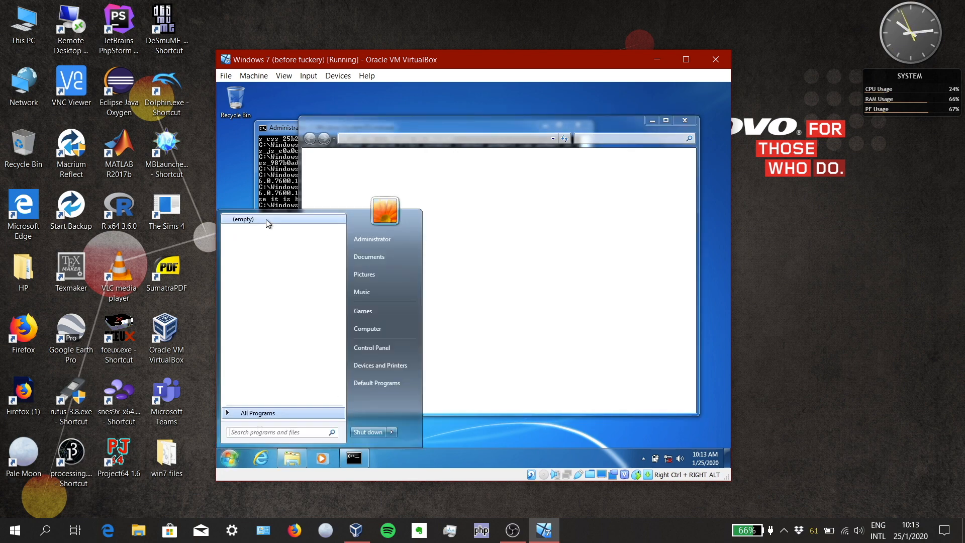
{"action": "left_click", "coordinate": [258, 412]}
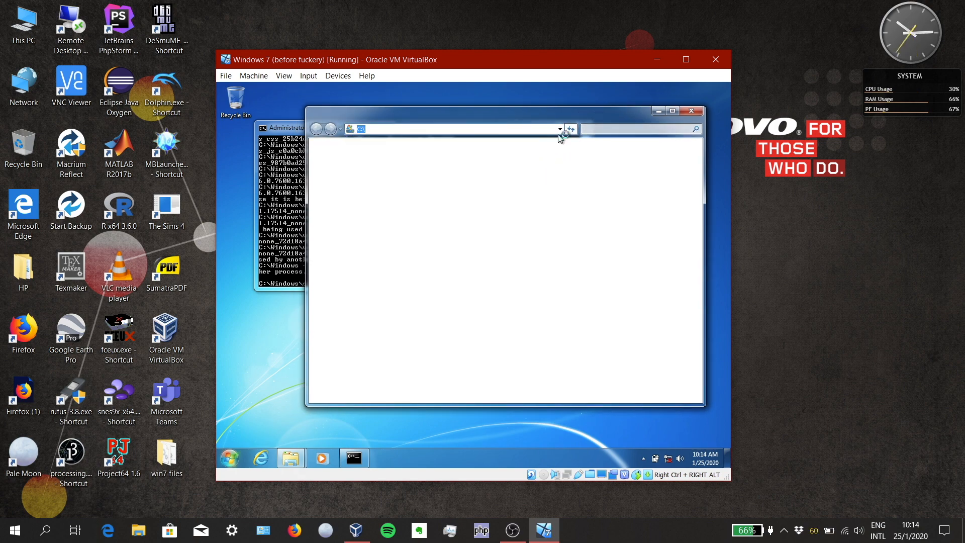
{"action": "type", "text": "my co,"}
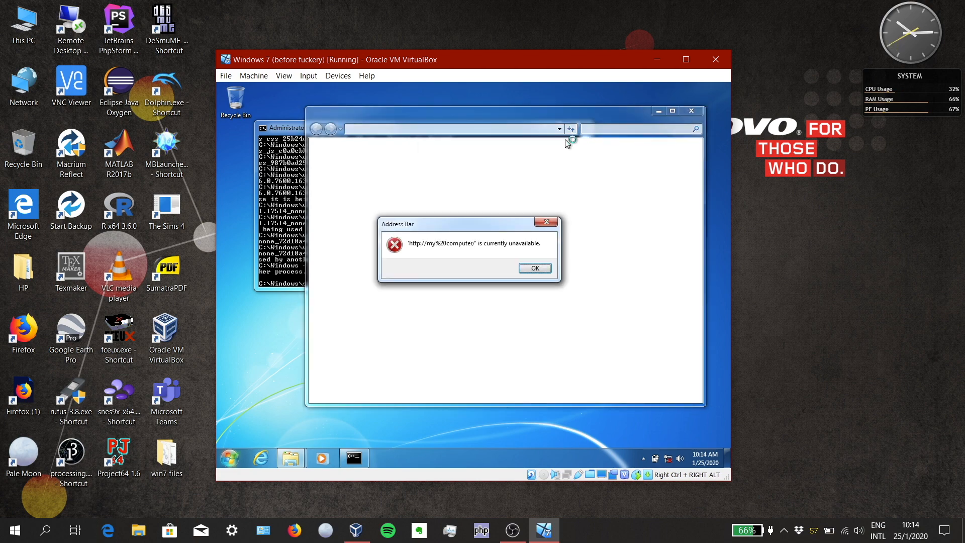
{"action": "left_click", "coordinate": [532, 267]}
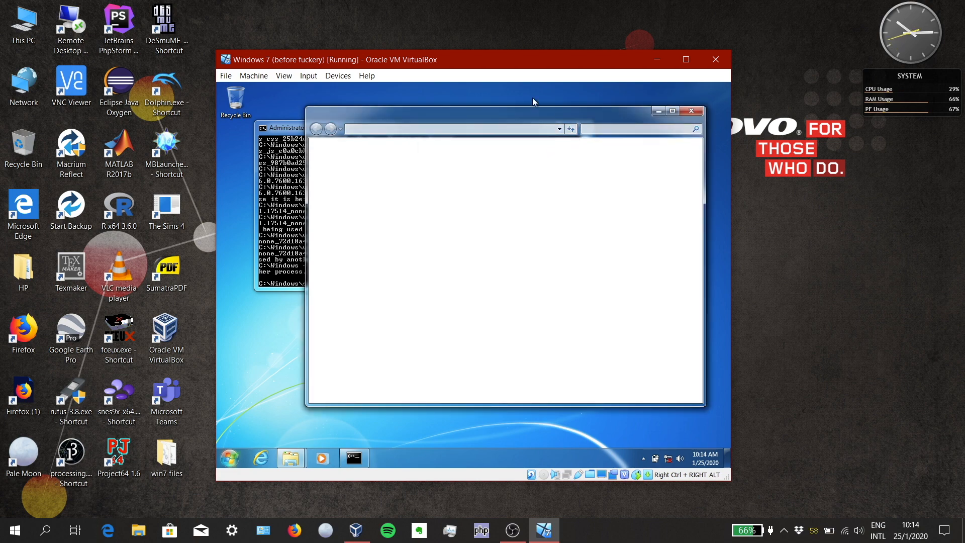
{"action": "type", "text": "co"}
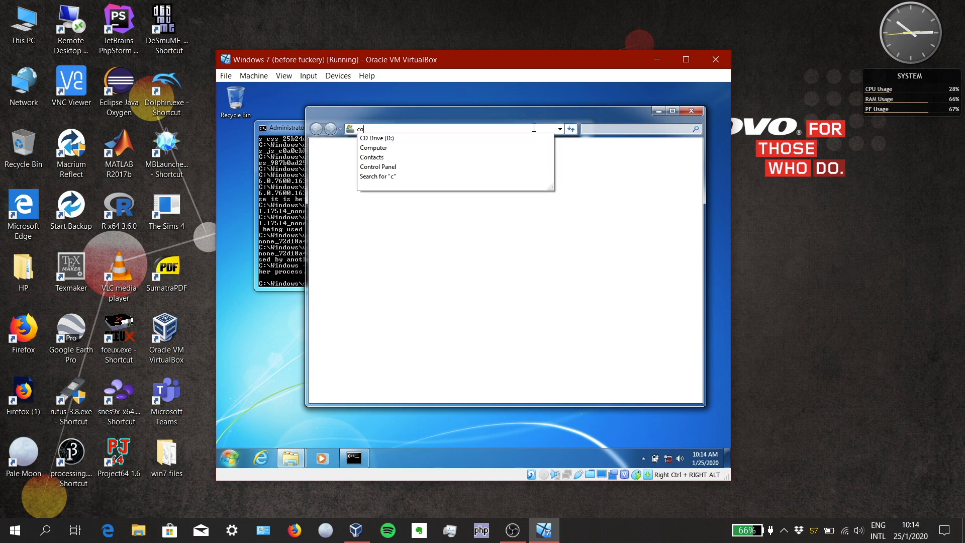
{"action": "left_click", "coordinate": [373, 147]}
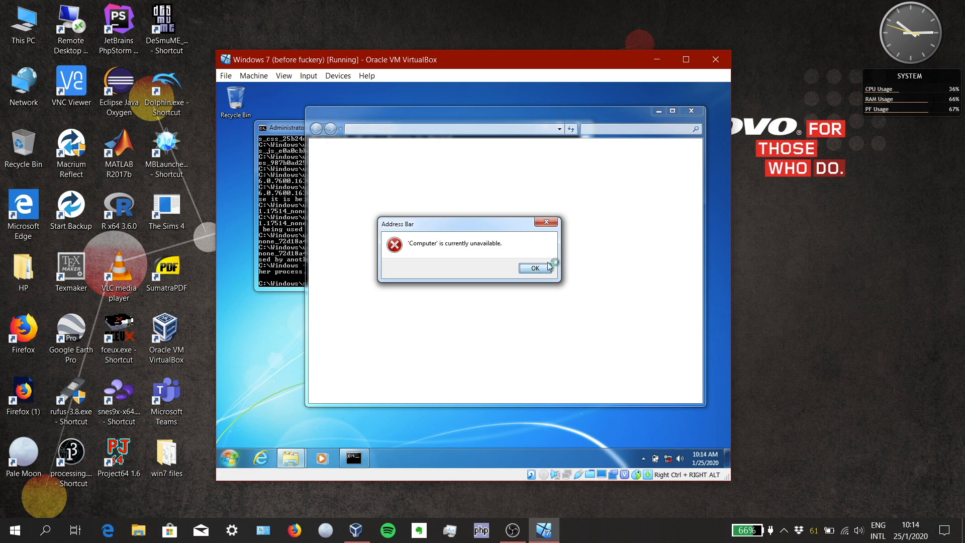
{"action": "left_click", "coordinate": [532, 267]}
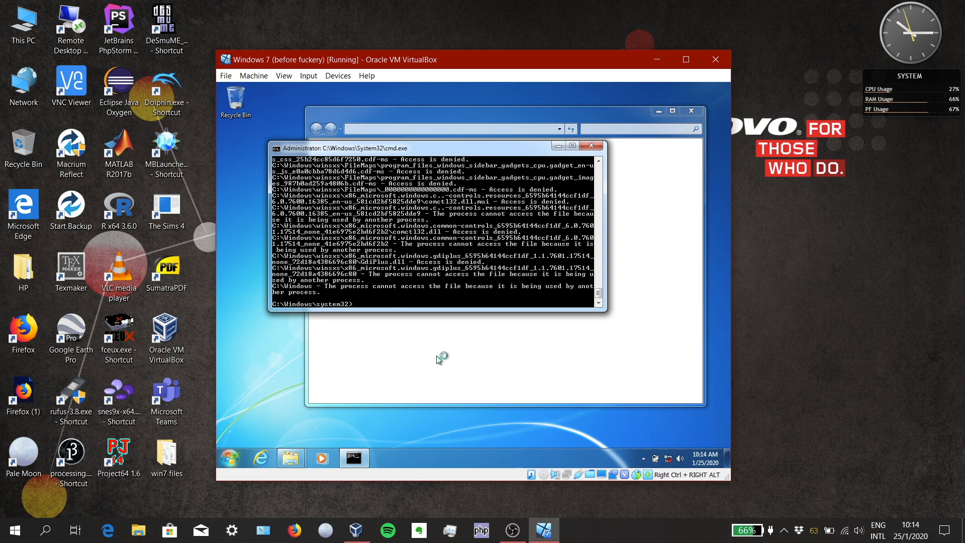
Switch the prompt to the Z: backup drive, list it, and find that xcopy is missing
{"action": "type", "text": "Z:"}
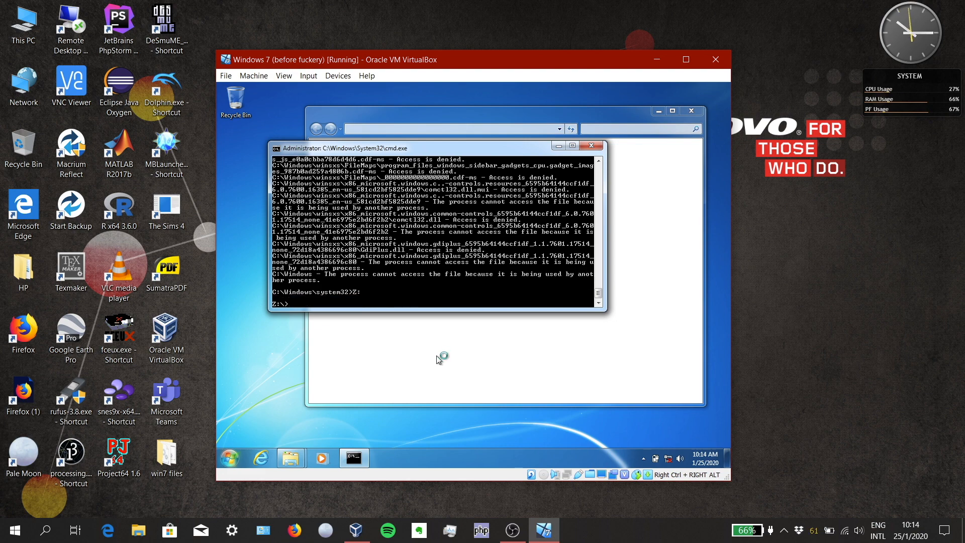
{"action": "type", "text": "dir"}
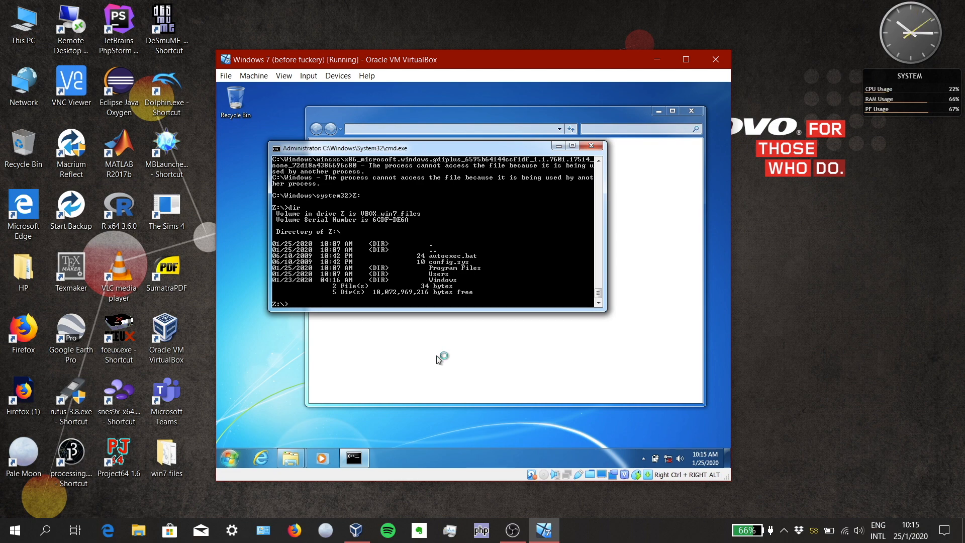
{"action": "type", "text": "xcopy"}
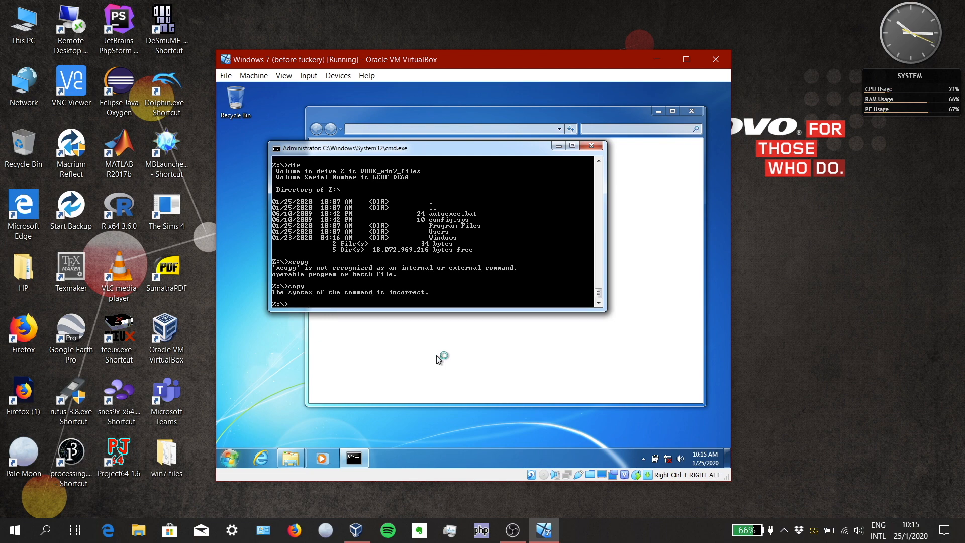
Copy windows\system32\xcopy.exe from the backup into C:\windows\system32
{"action": "type", "text": "copy"}
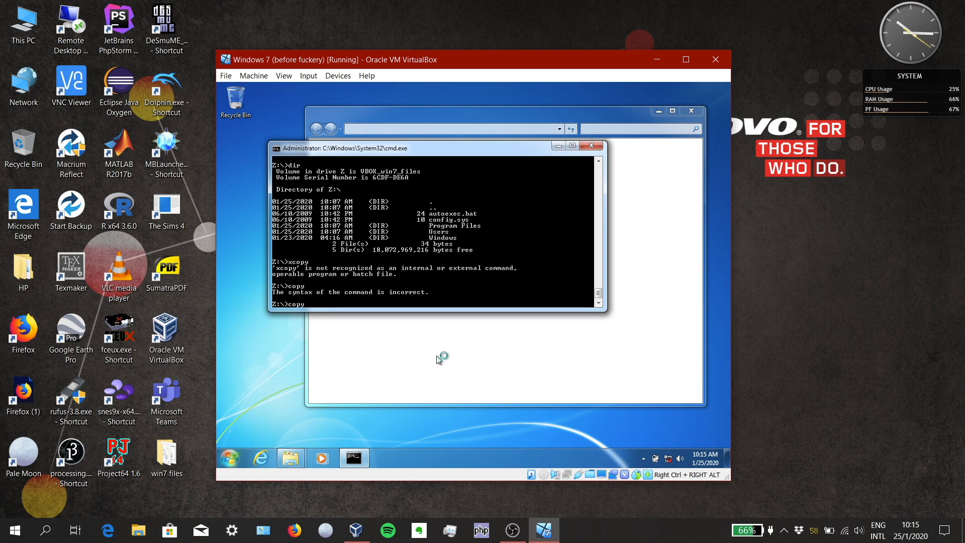
{"action": "type", "text": "windows"}
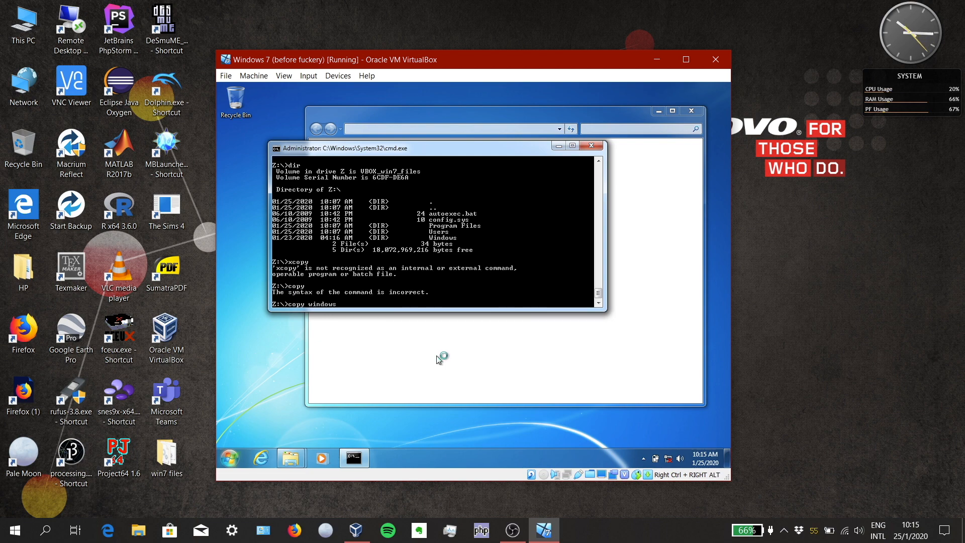
{"action": "type", "text": "\\system32\\s"}
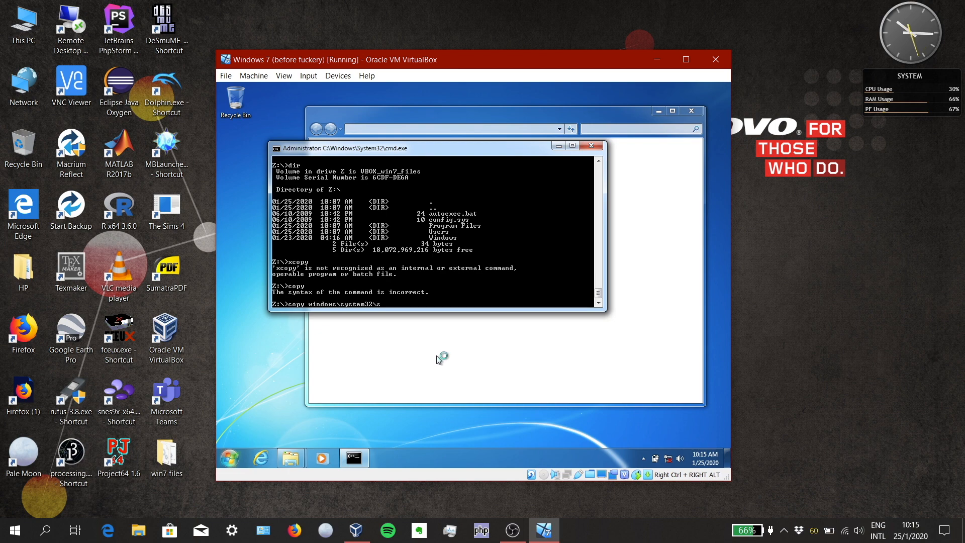
{"action": "type", "text": "xcopy.exe"}
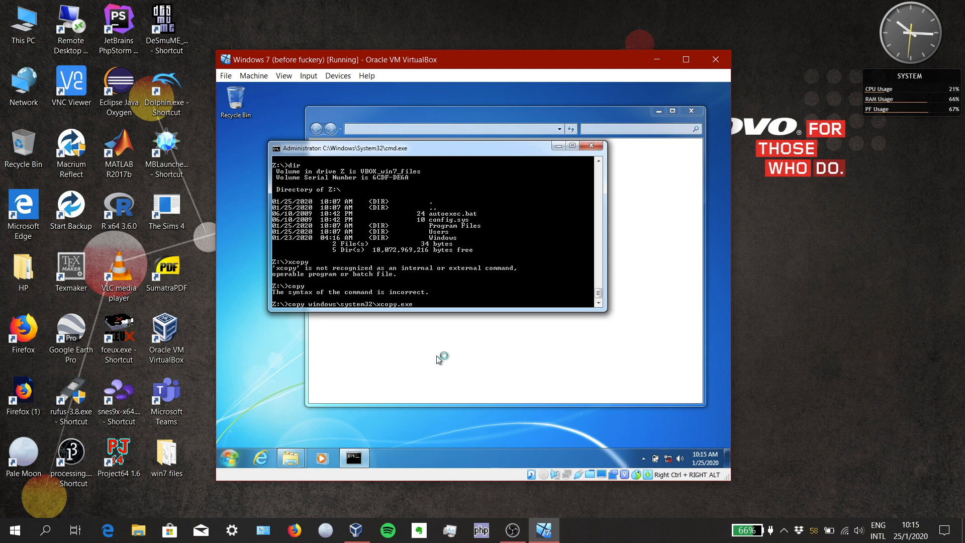
{"action": "type", "text": "C:\\windows"}
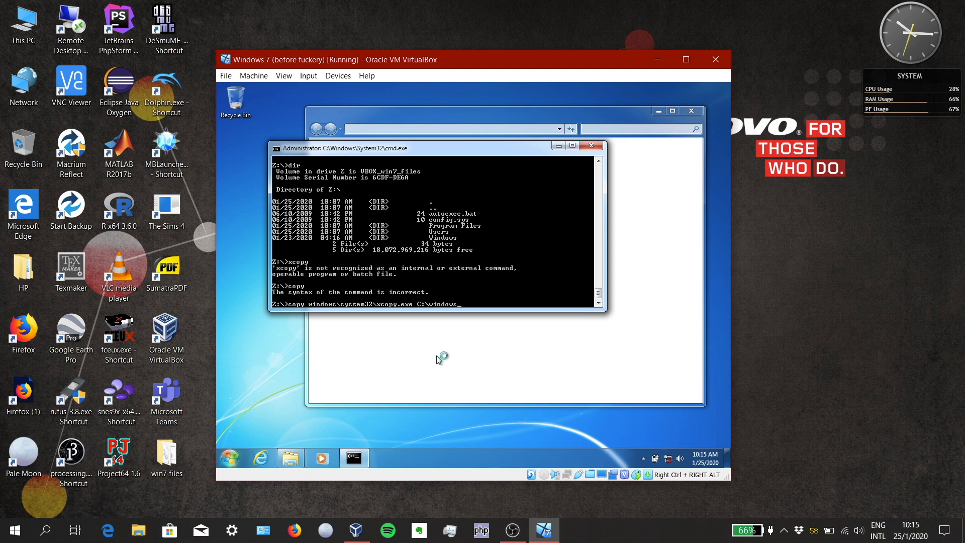
{"action": "type", "text": "\\syst"}
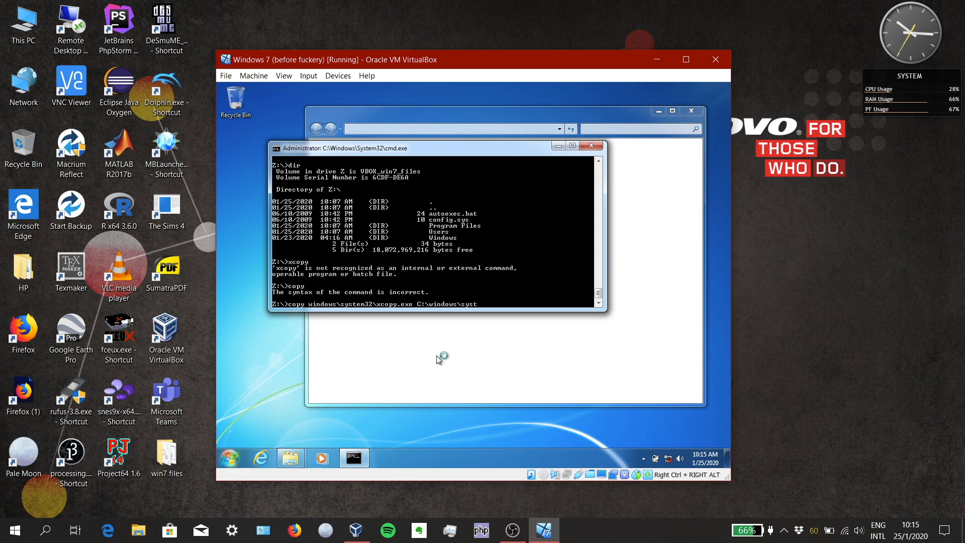
{"action": "key", "text": "Return"}
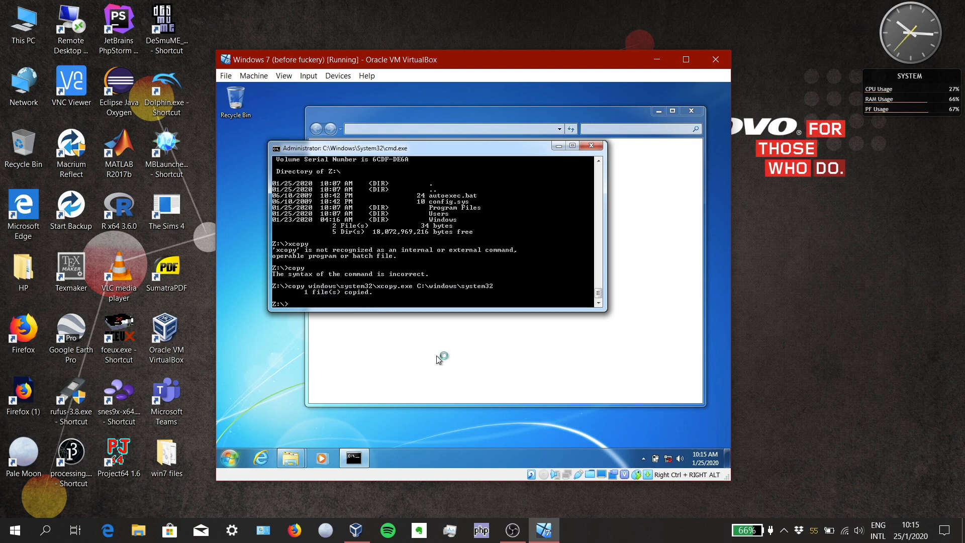
Copy ulib.dll and ifsutil.dll into system32 after the missing-DLL errors, then confirm xcopy runs
{"action": "type", "text": "xcopy"}
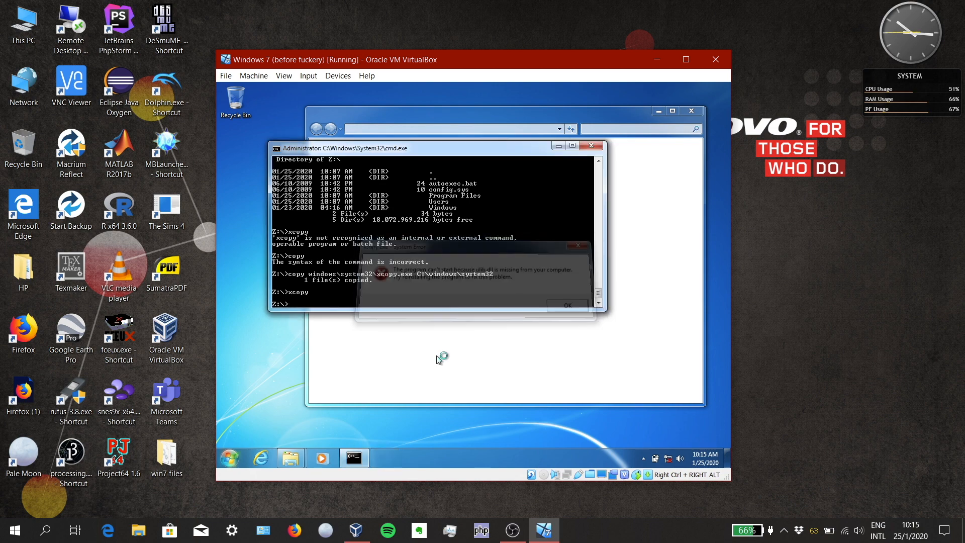
{"action": "left_click", "coordinate": [566, 305]}
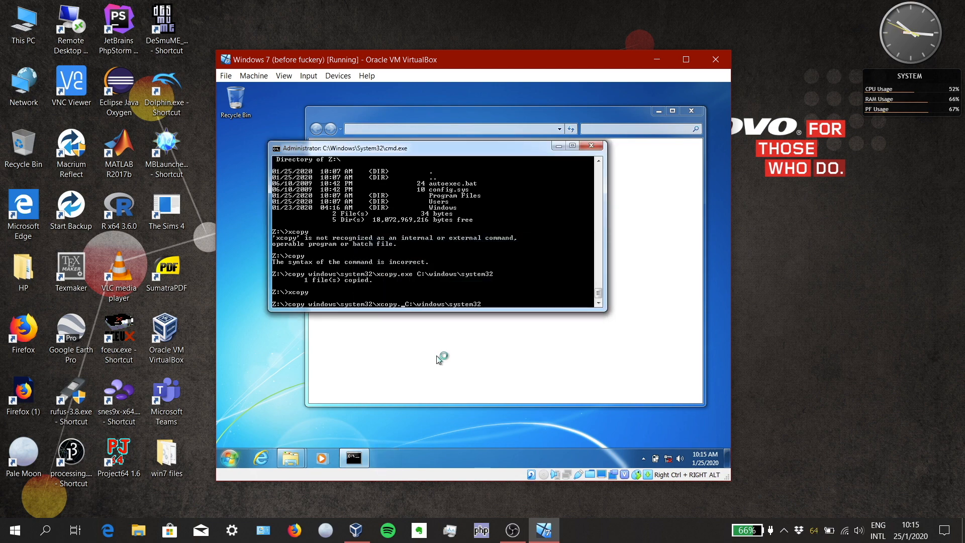
{"action": "type", "text": "uli"}
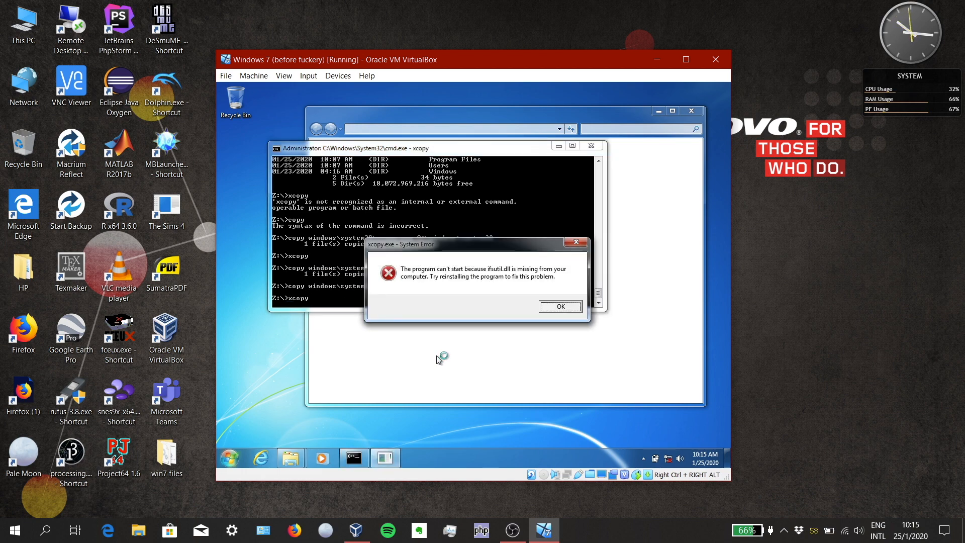
{"action": "left_click", "coordinate": [560, 305]}
{"action": "type", "text": "copy windows\\system32\\ifsutil.dll C:\\windows\\system32"}
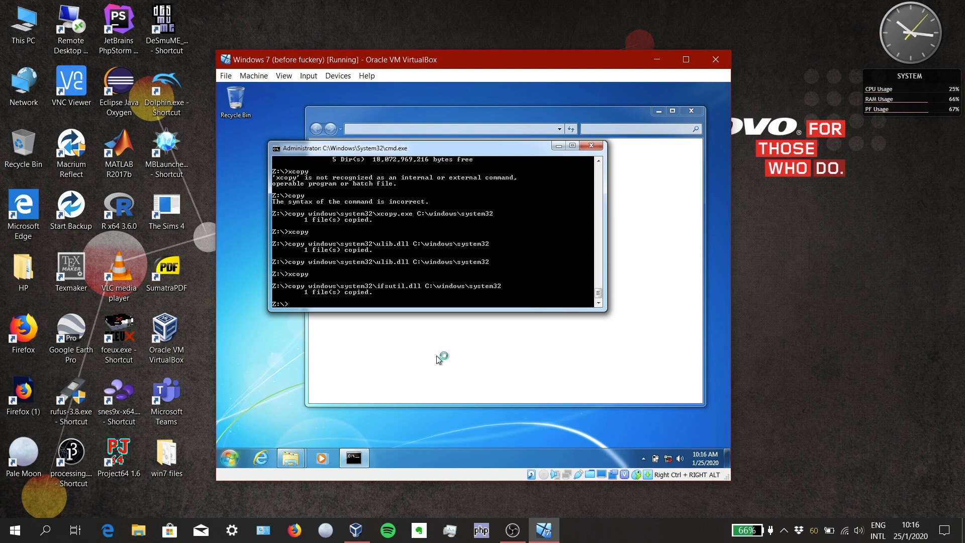
{"action": "key", "text": "enter"}
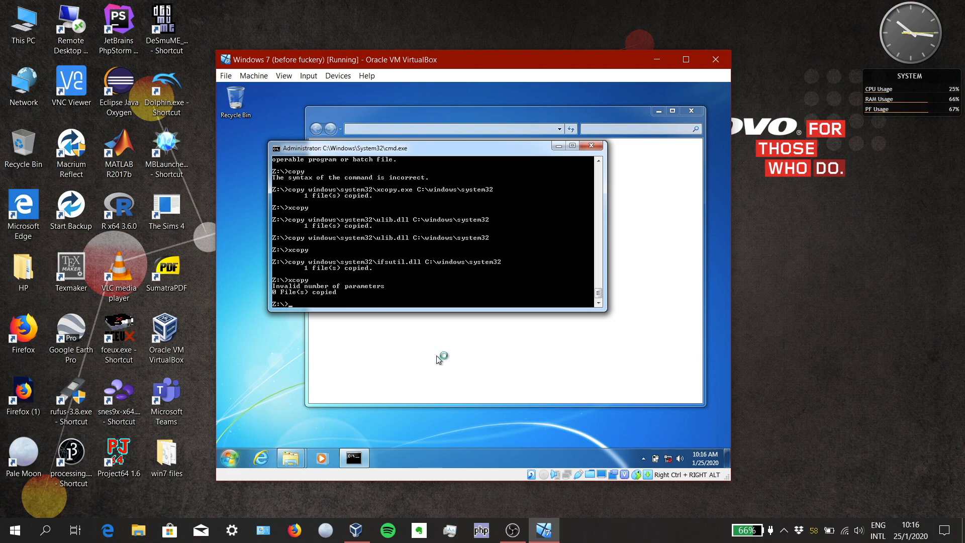
Run xcopy /c /e /h * C:\ answering All to overwrite, restoring 15810 files onto C:
{"action": "type", "text": "xcop"}
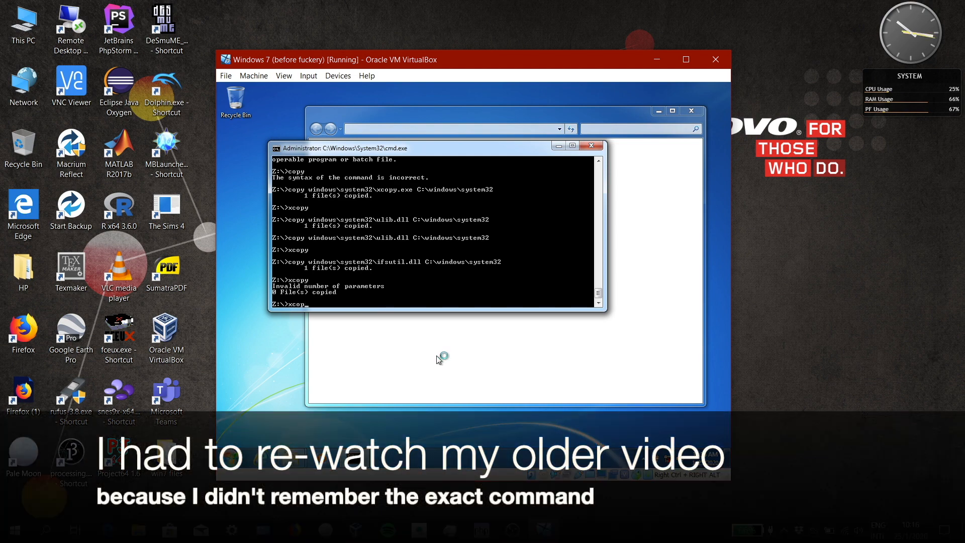
{"action": "type", "text": "/c /e /h *"}
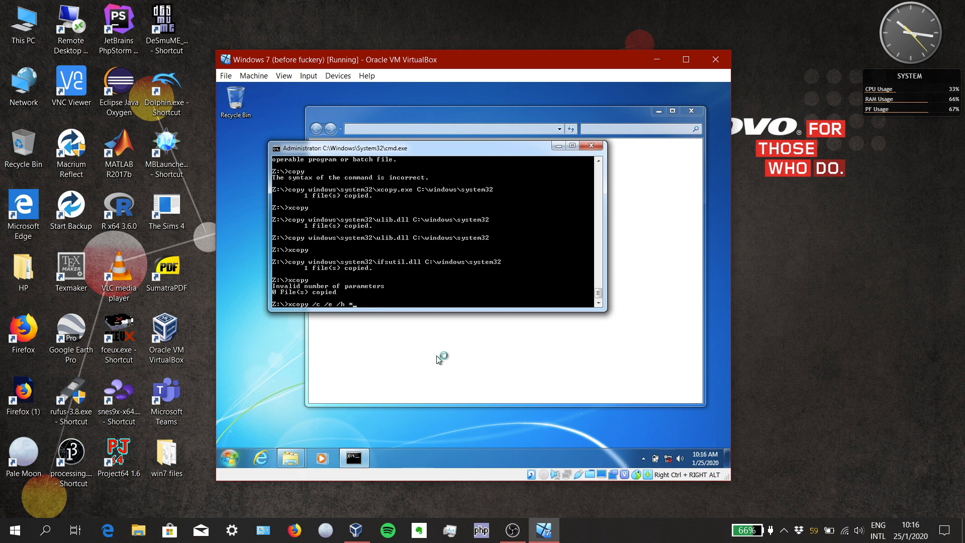
{"action": "type", "text": "C:\\"}
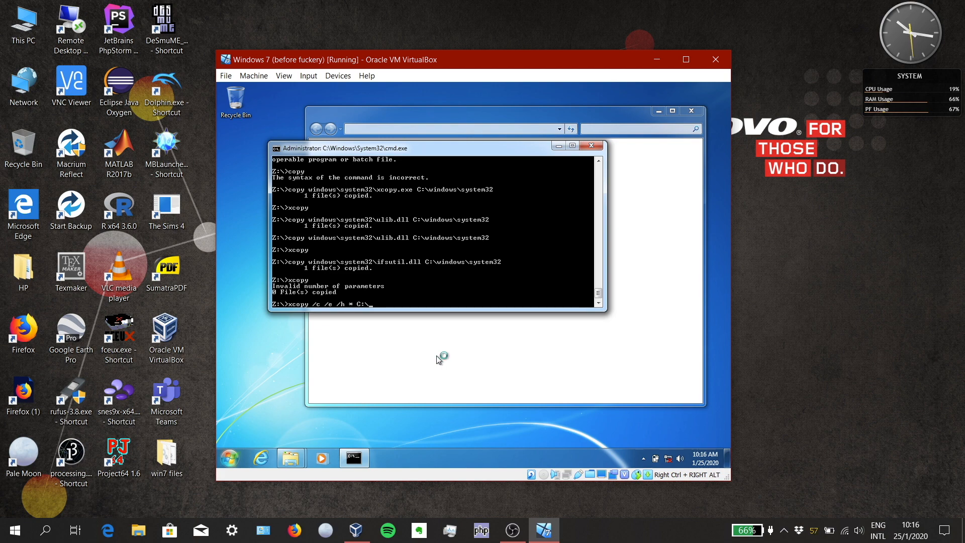
{"action": "key", "text": "enter"}
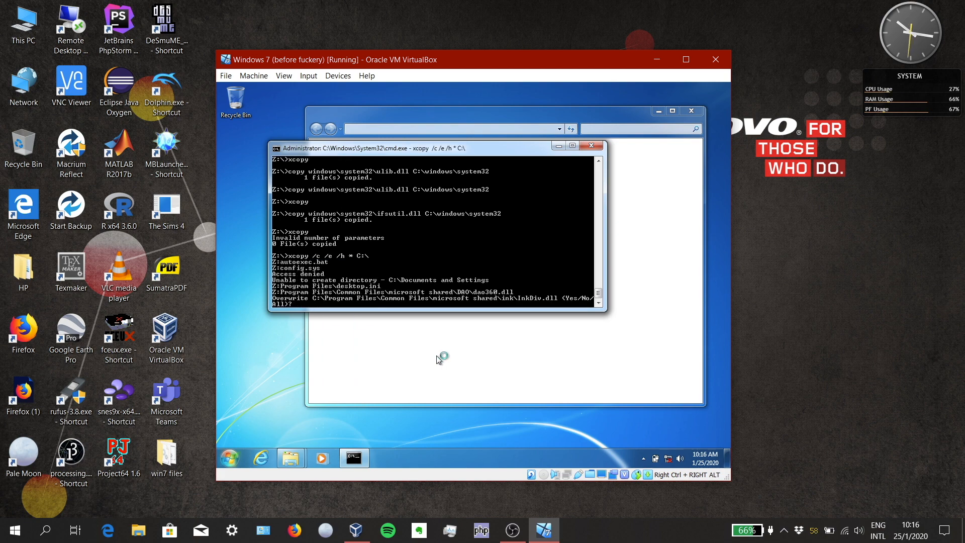
{"action": "type", "text": "a"}
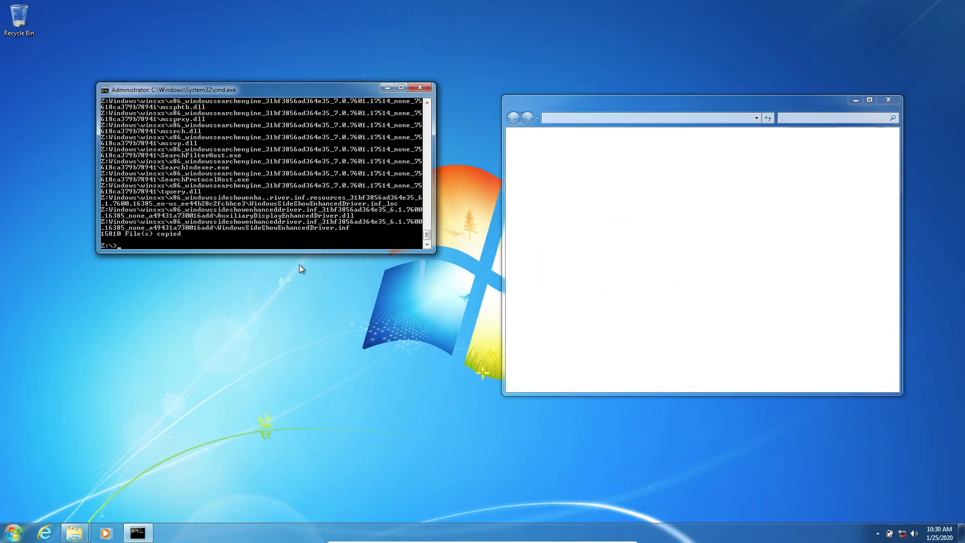
Browse All Programs for the Desktop Gadget Gallery, then bring up Task Manager from the taskbar menu
{"action": "left_click", "coordinate": [12, 531]}
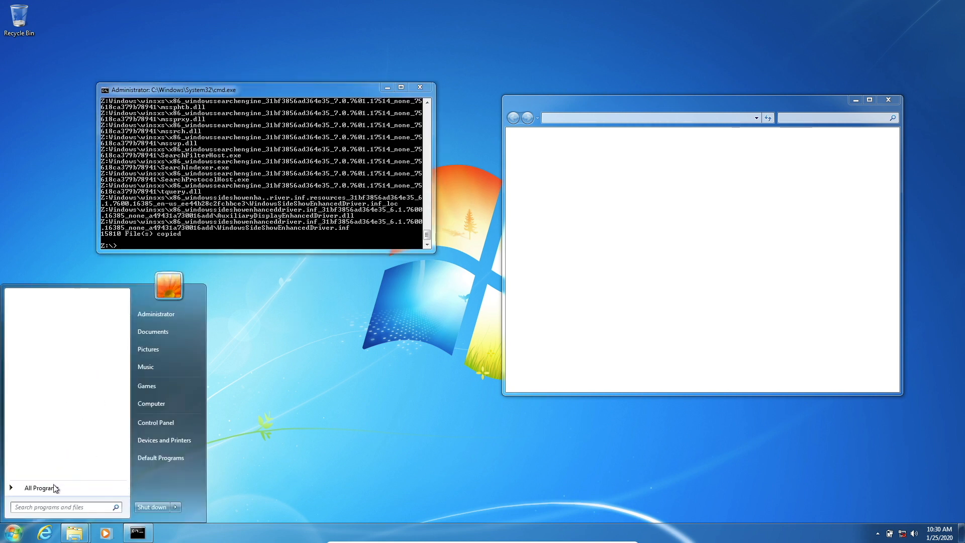
{"action": "left_click", "coordinate": [39, 487]}
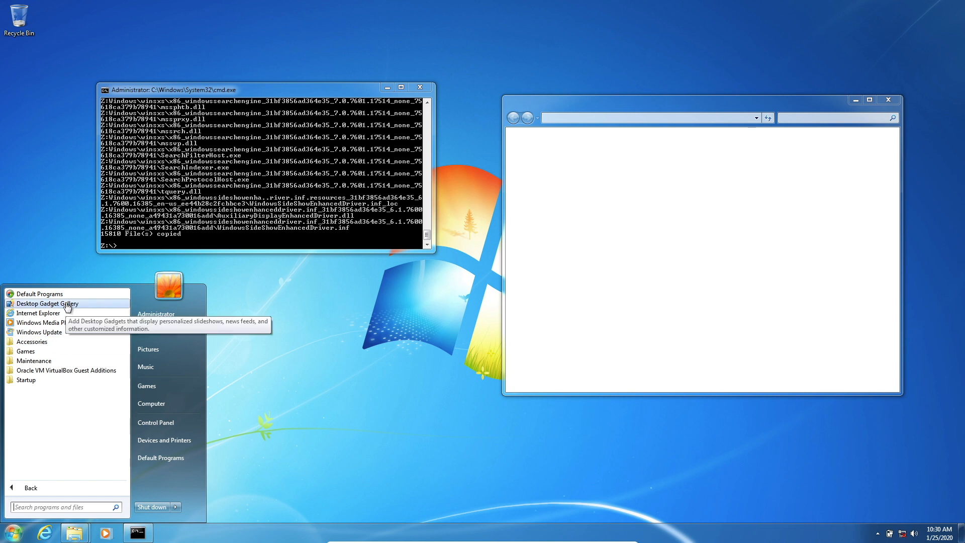
{"action": "mouse_move", "coordinate": [58, 342]}
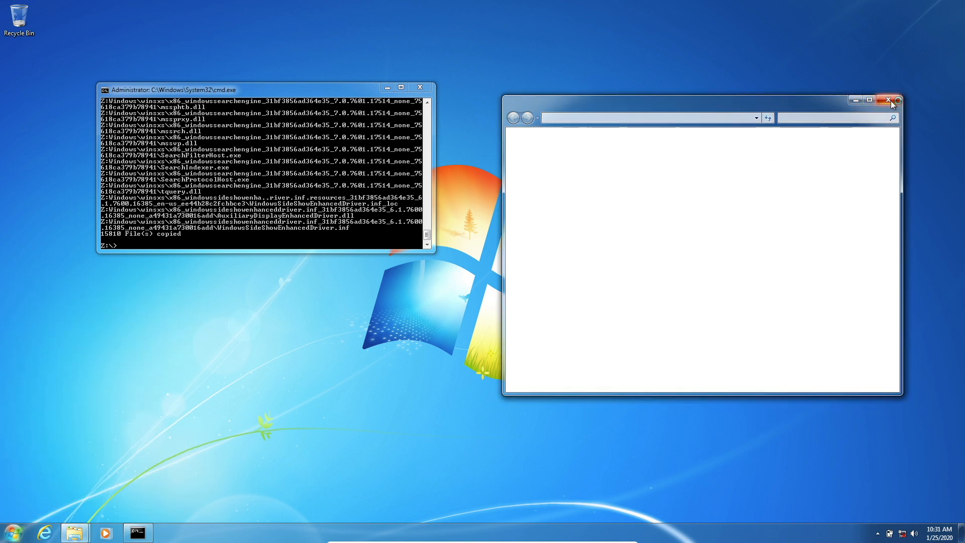
{"action": "right_click", "coordinate": [76, 531]}
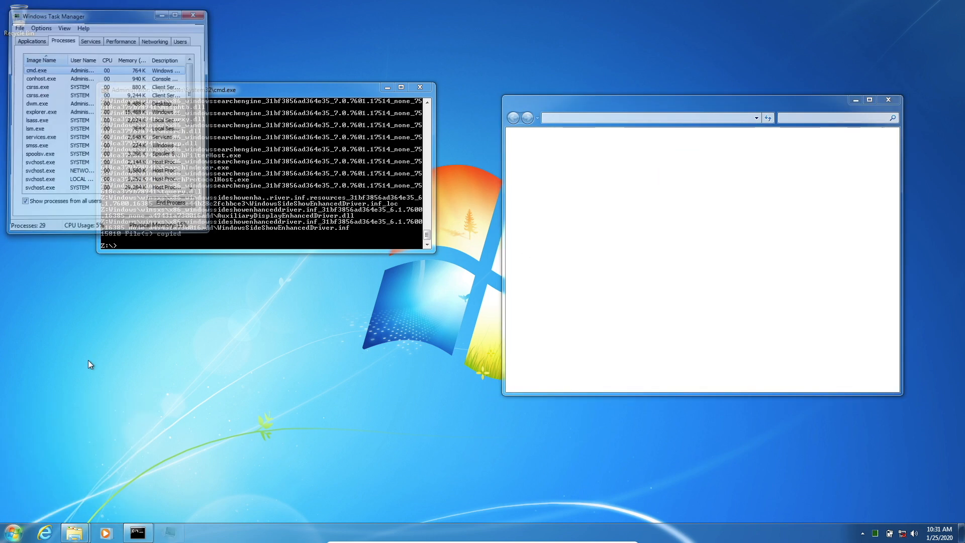
{"action": "left_click", "coordinate": [174, 507]}
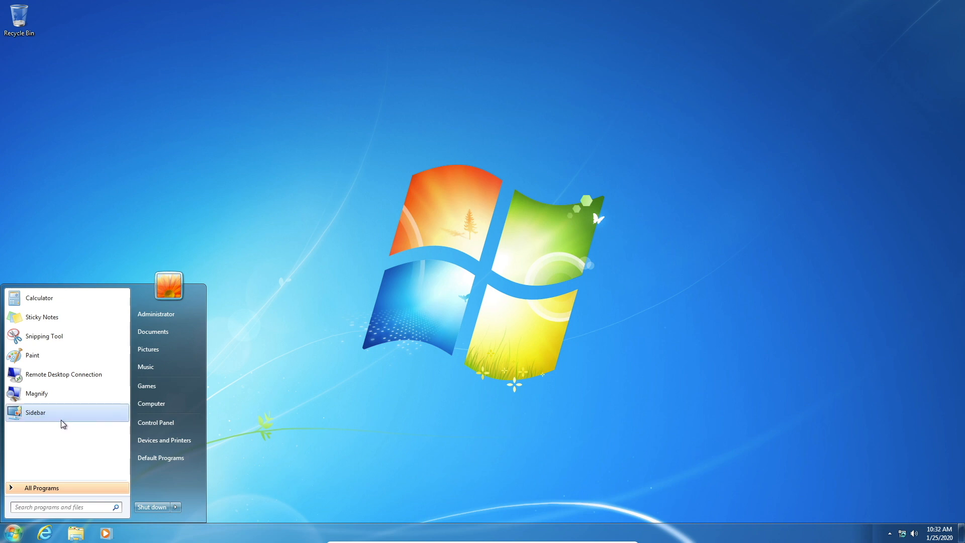
Launch the Sidebar gadget gallery, view and close the System information page, then reopen Start
{"action": "left_click", "coordinate": [35, 412]}
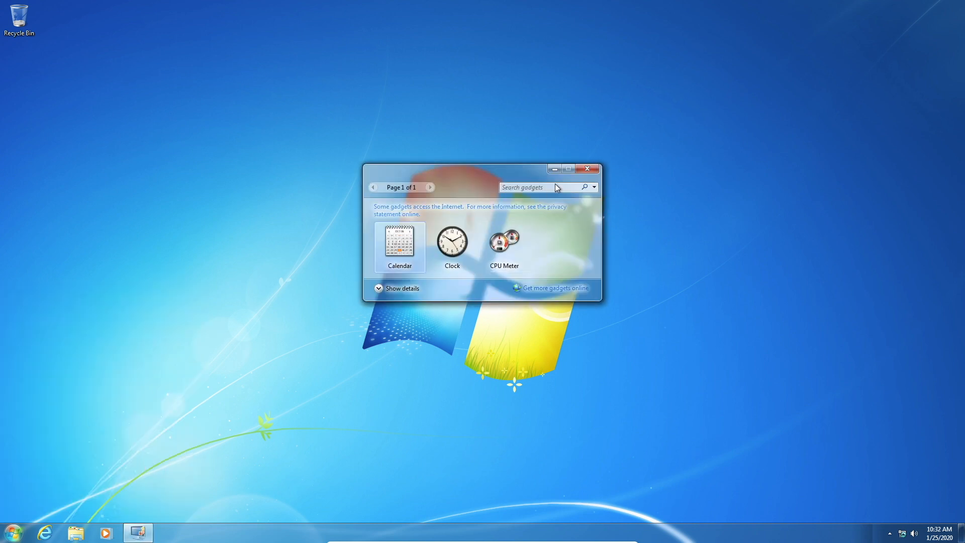
{"action": "left_click", "coordinate": [12, 530]}
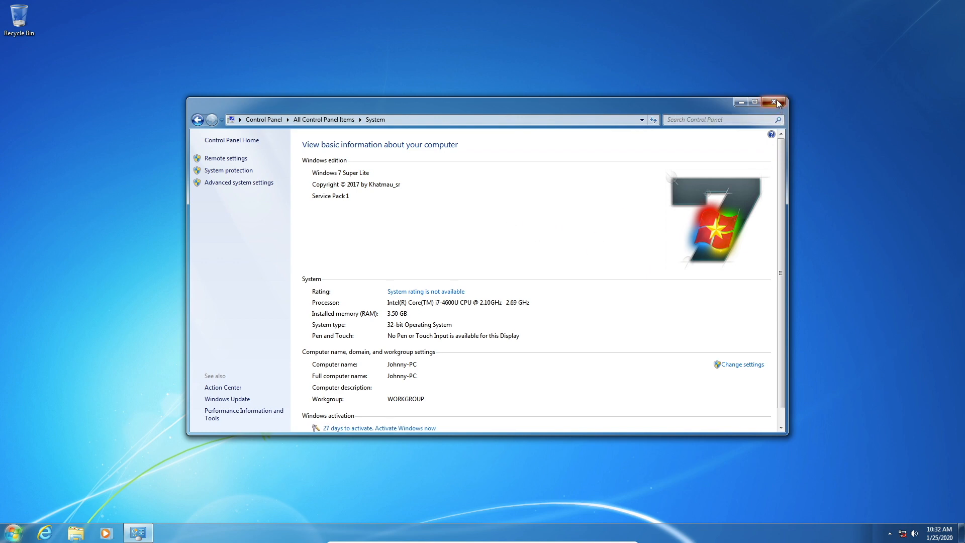
{"action": "left_click", "coordinate": [777, 103]}
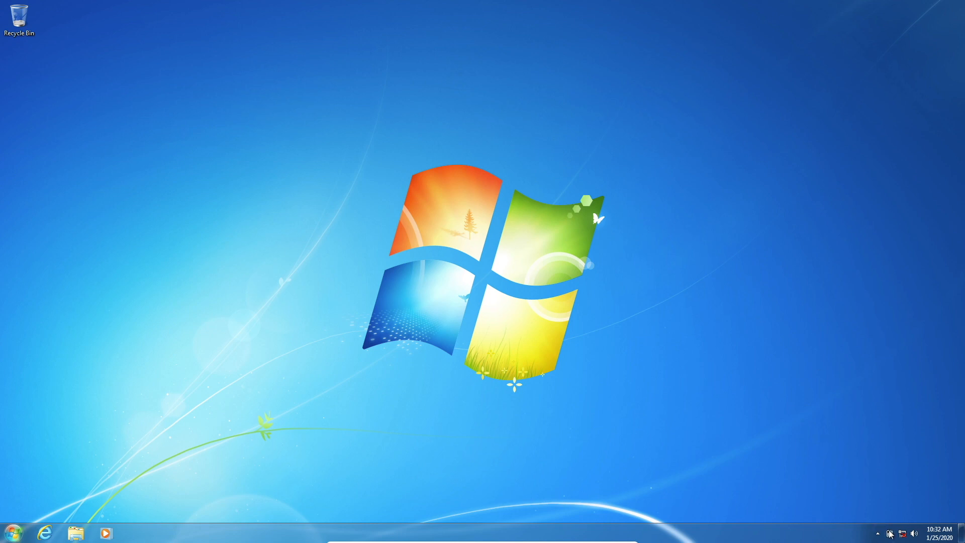
{"action": "left_click", "coordinate": [10, 531]}
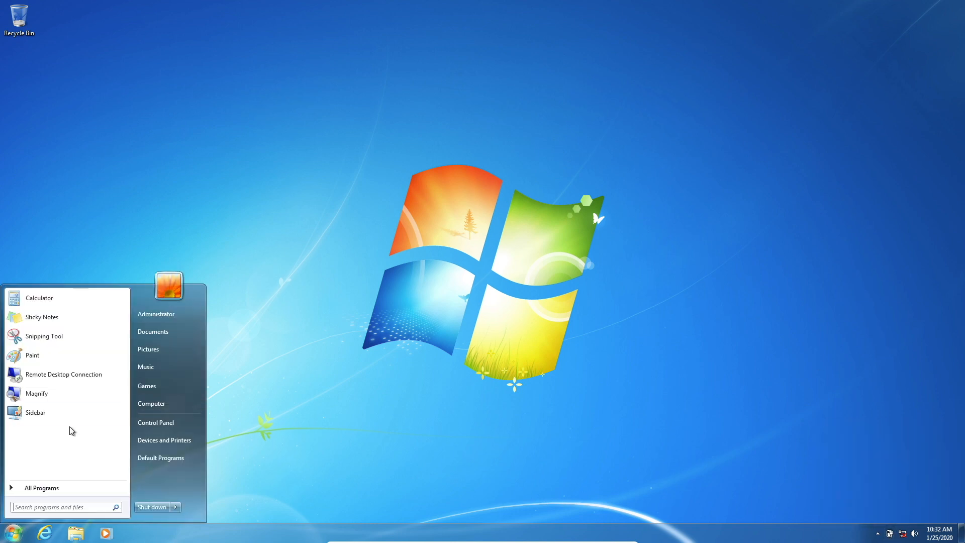